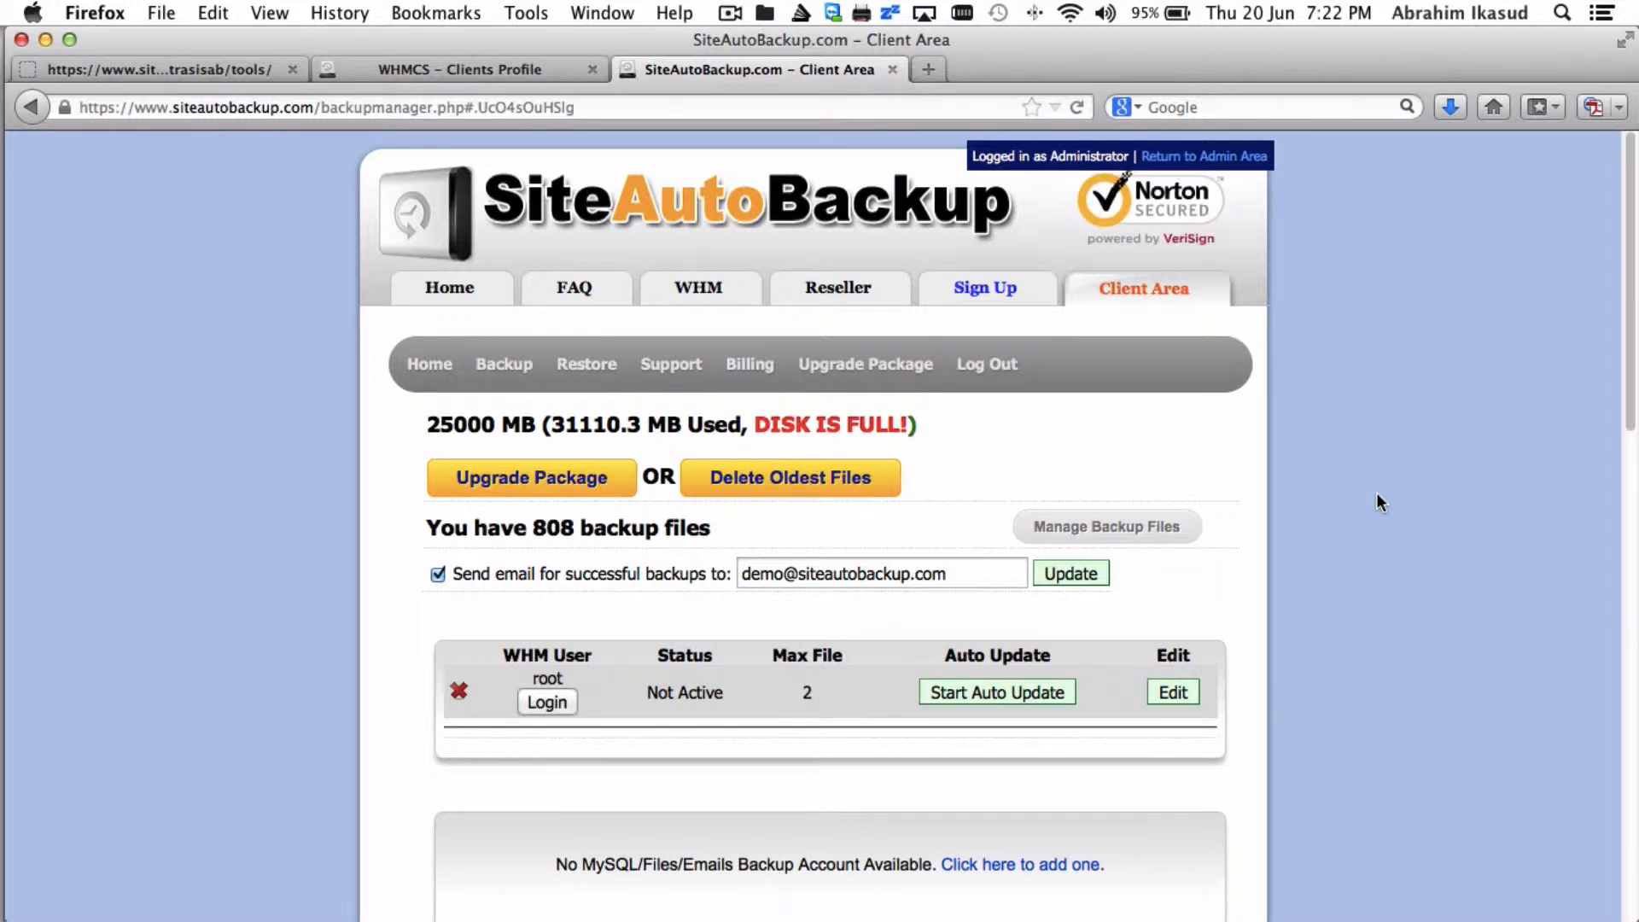
mouse_move(818, 413)
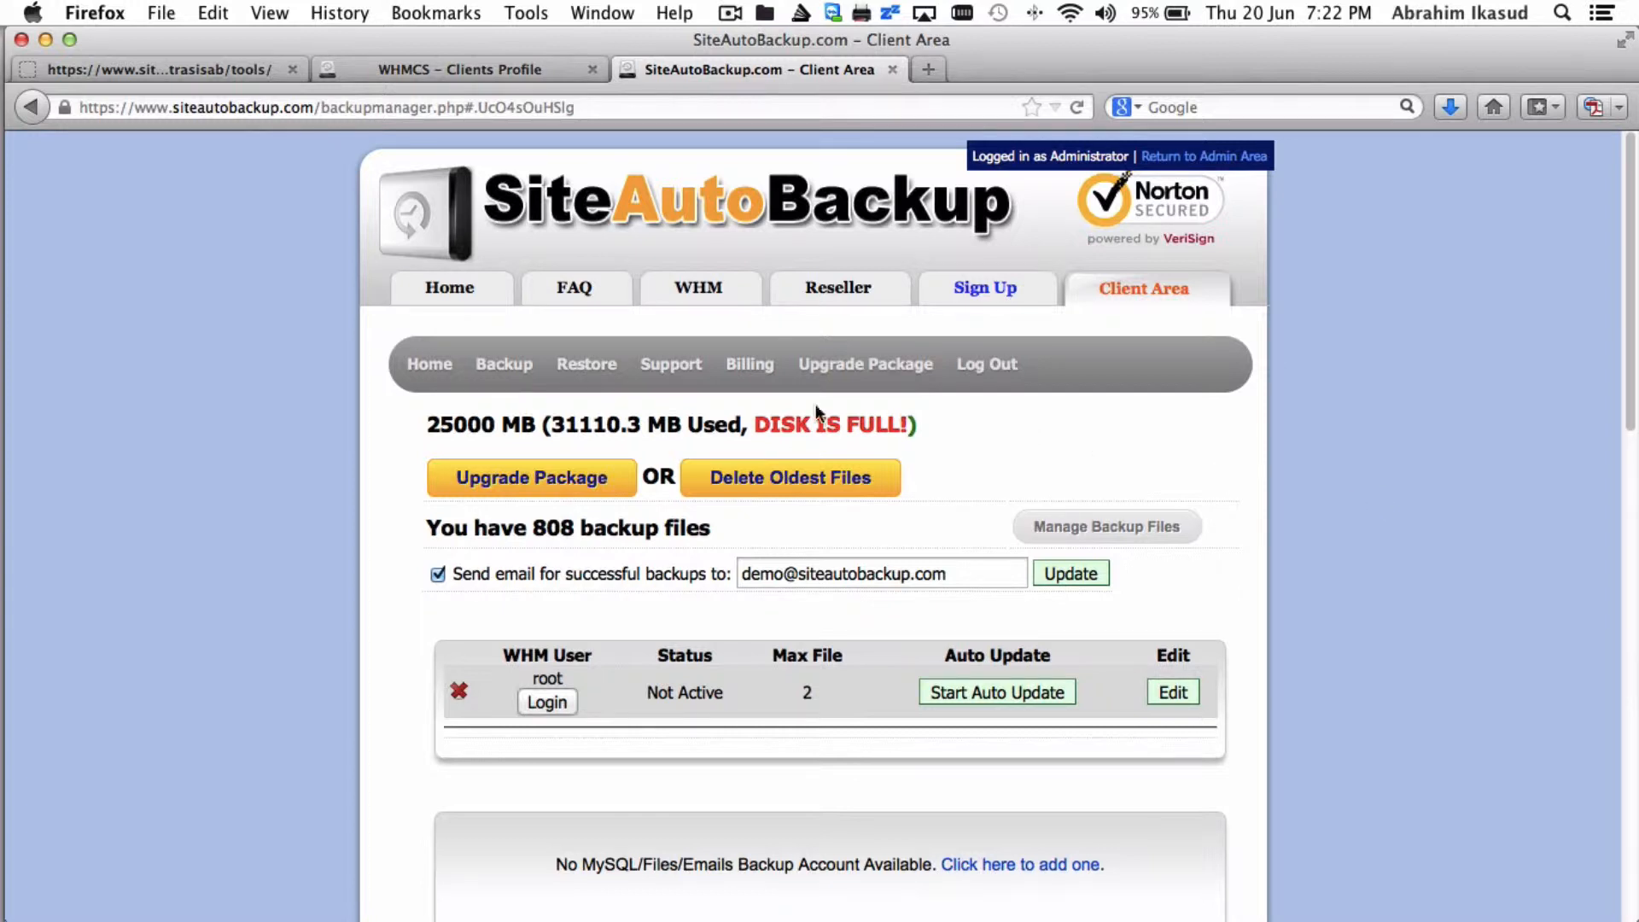
Reach the Upgrade/Downgrade page showing the account's disk-space add-ons (0 × 1 GB, 1 × 20 GB)
left_click(531, 478)
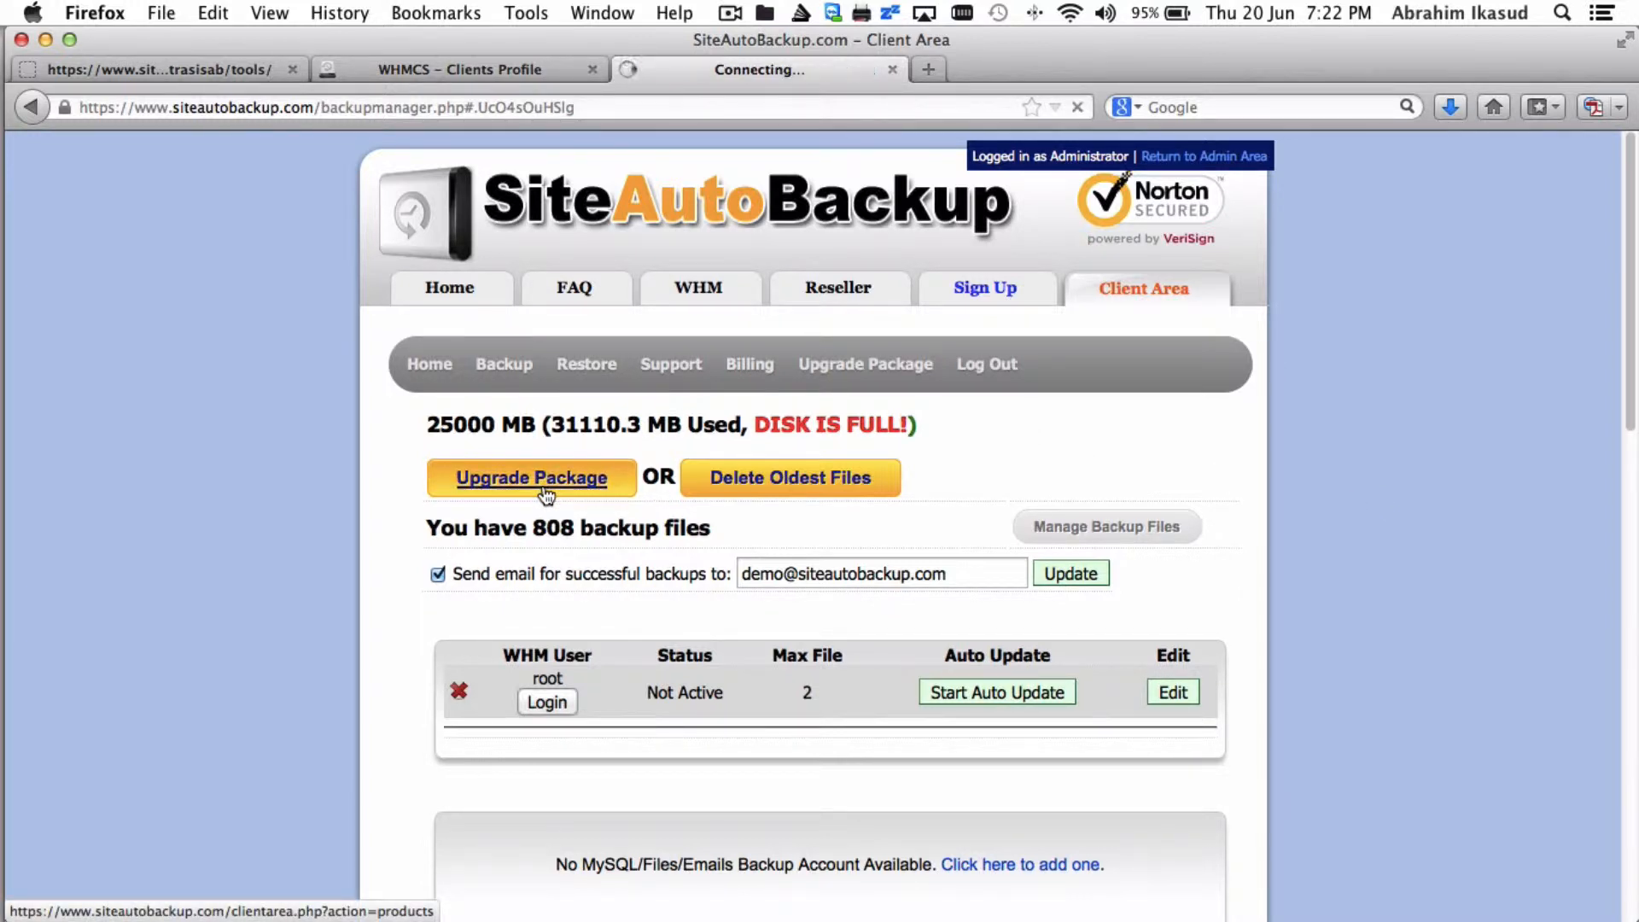
left_click(530, 477)
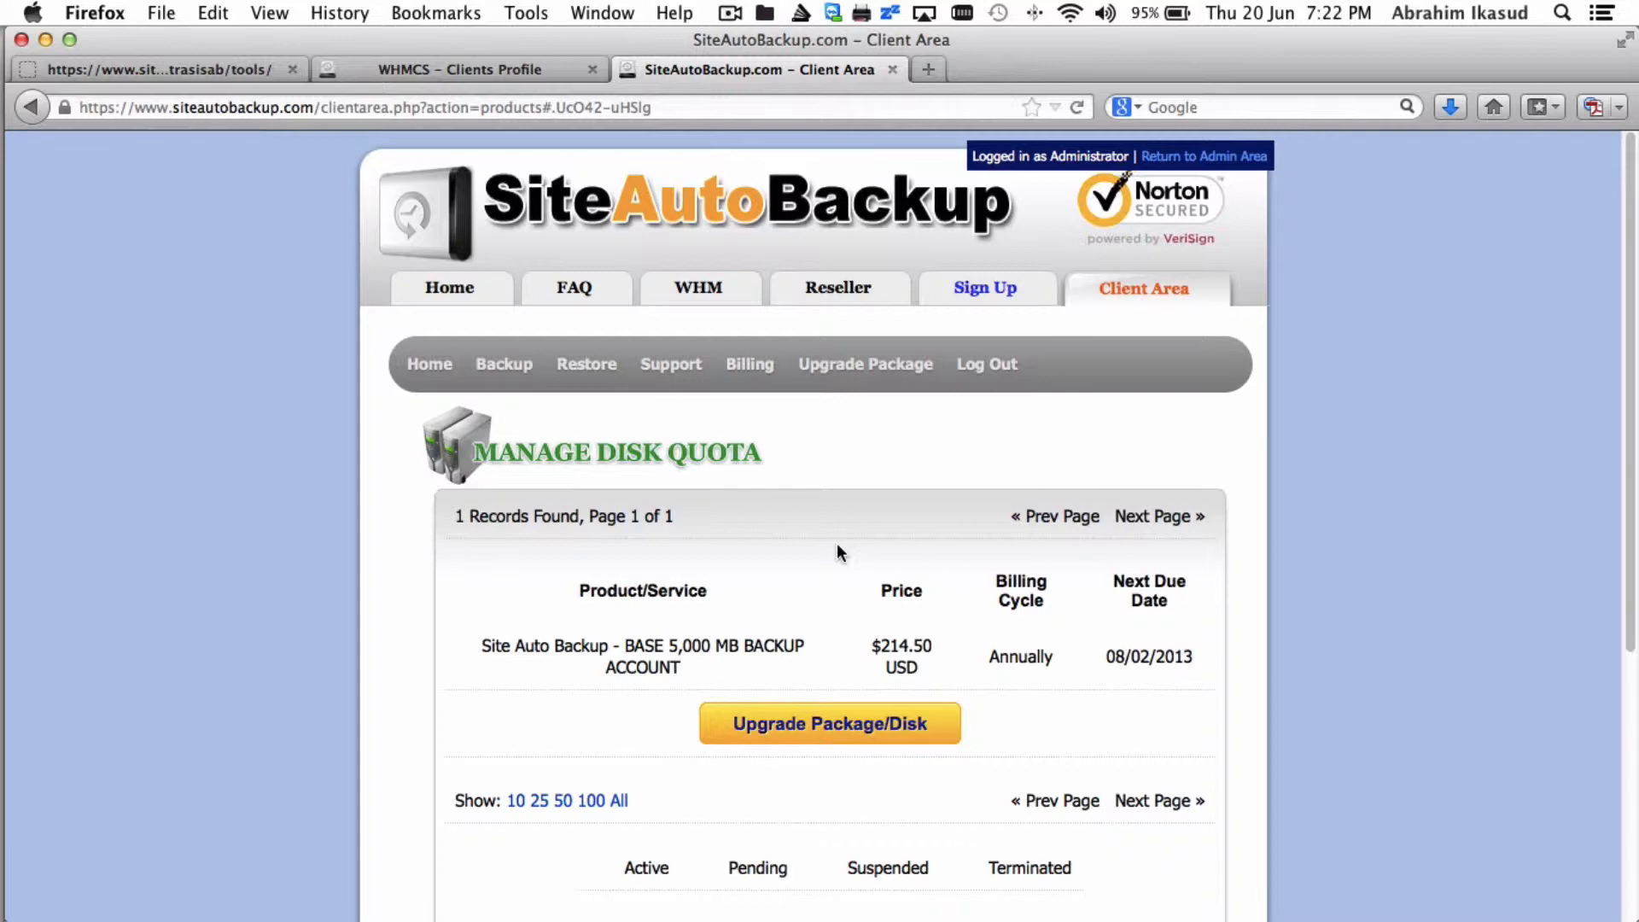
left_click(642, 656)
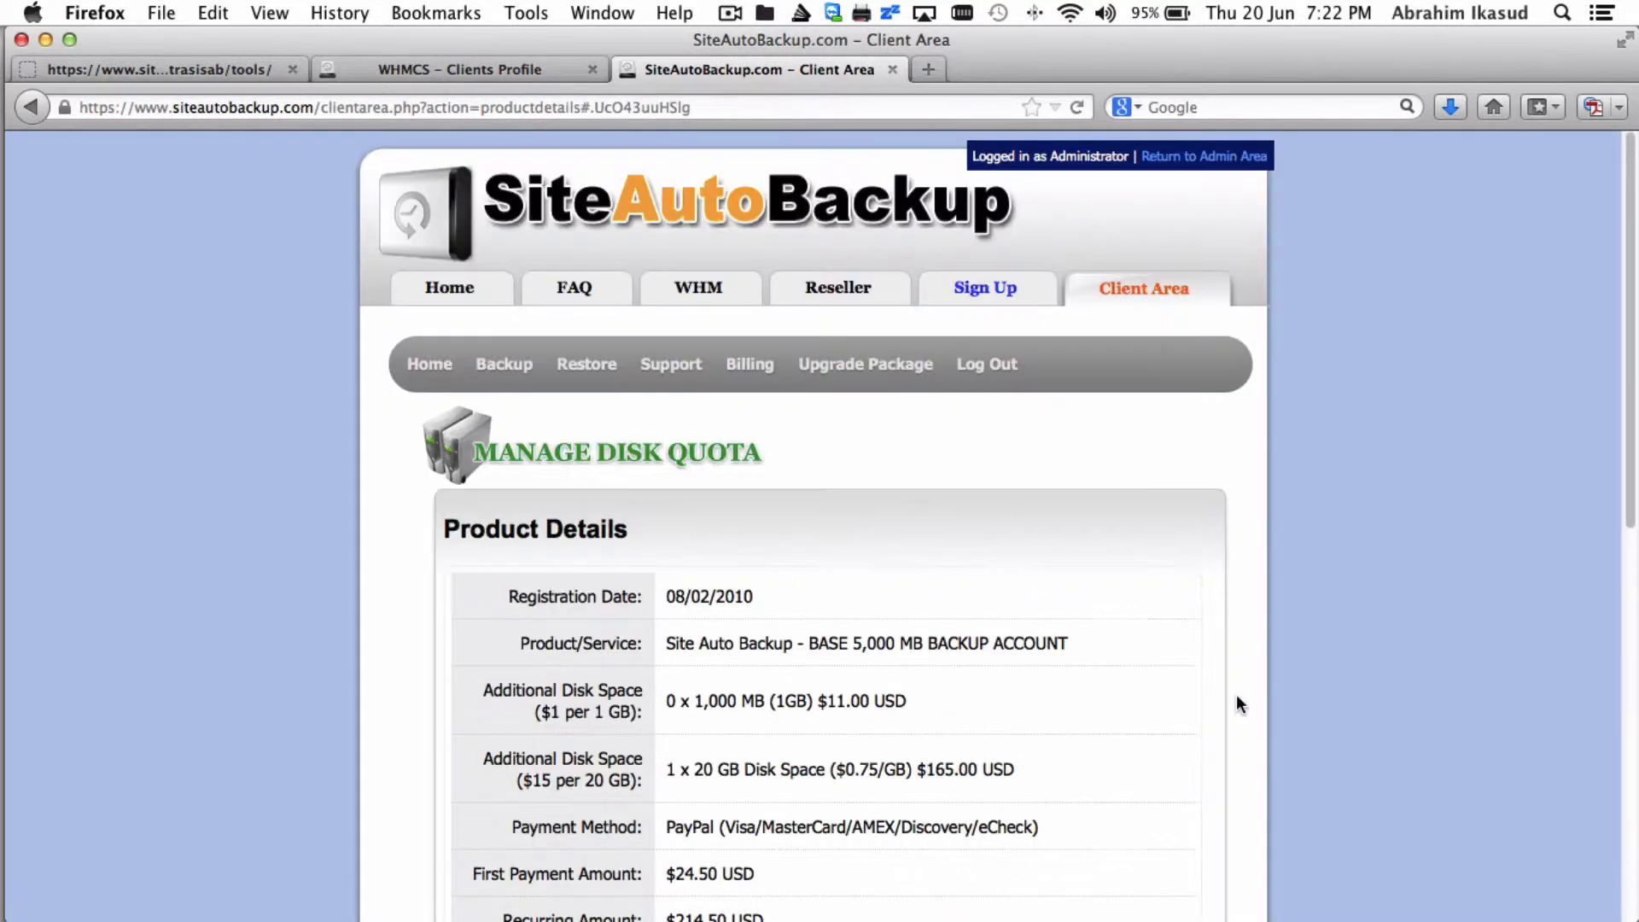
scroll("down", 3)
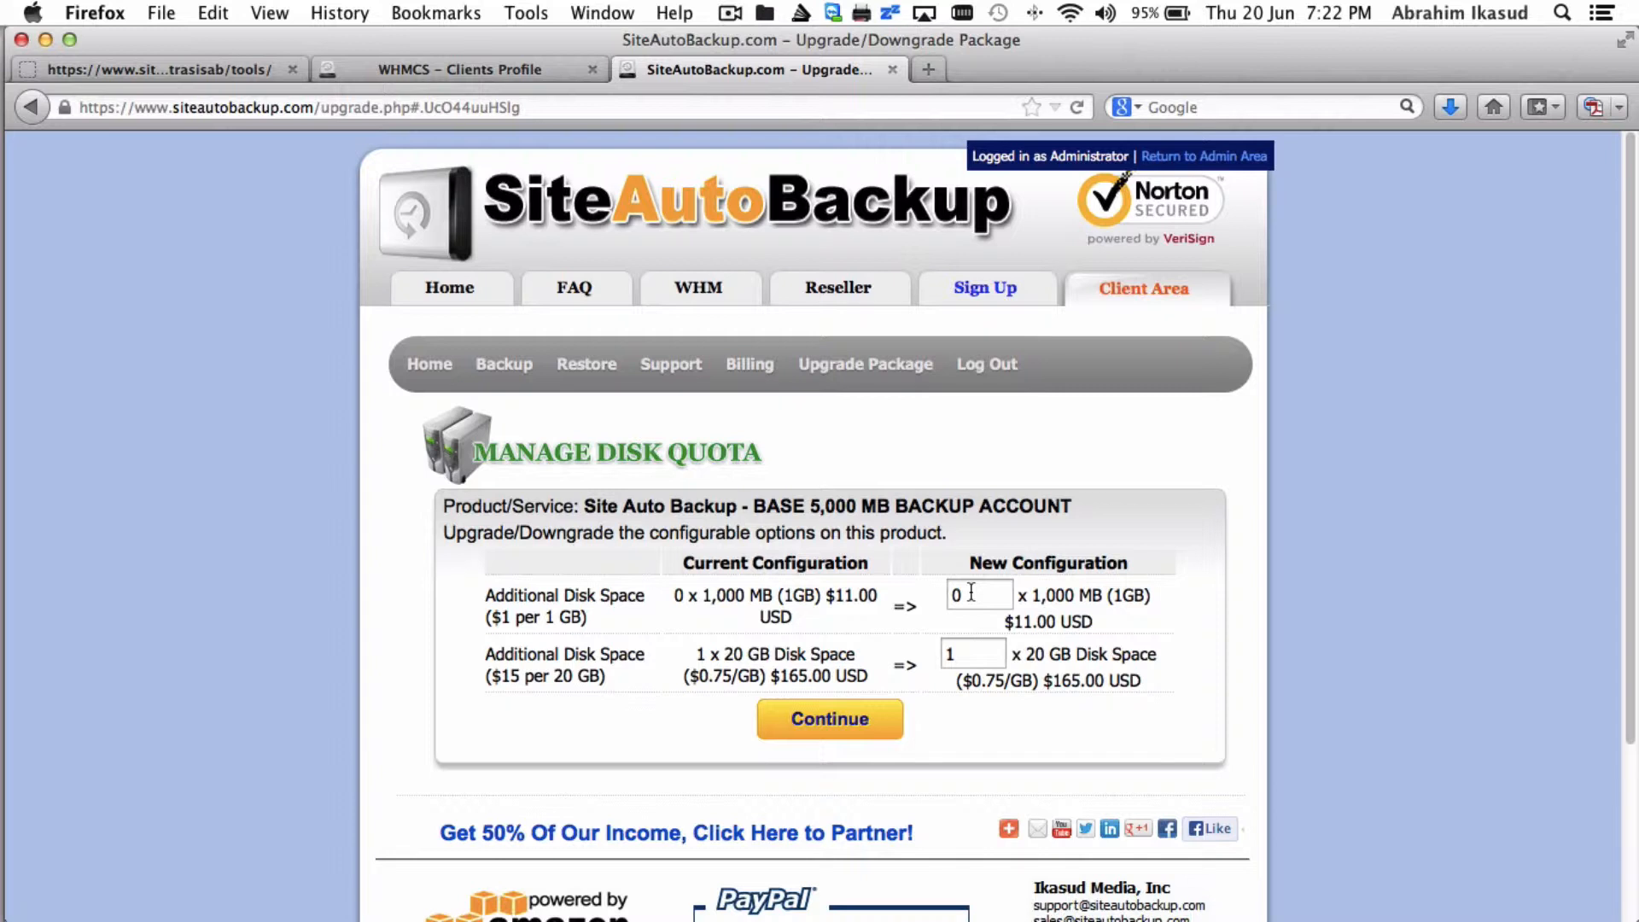
mouse_move(437, 401)
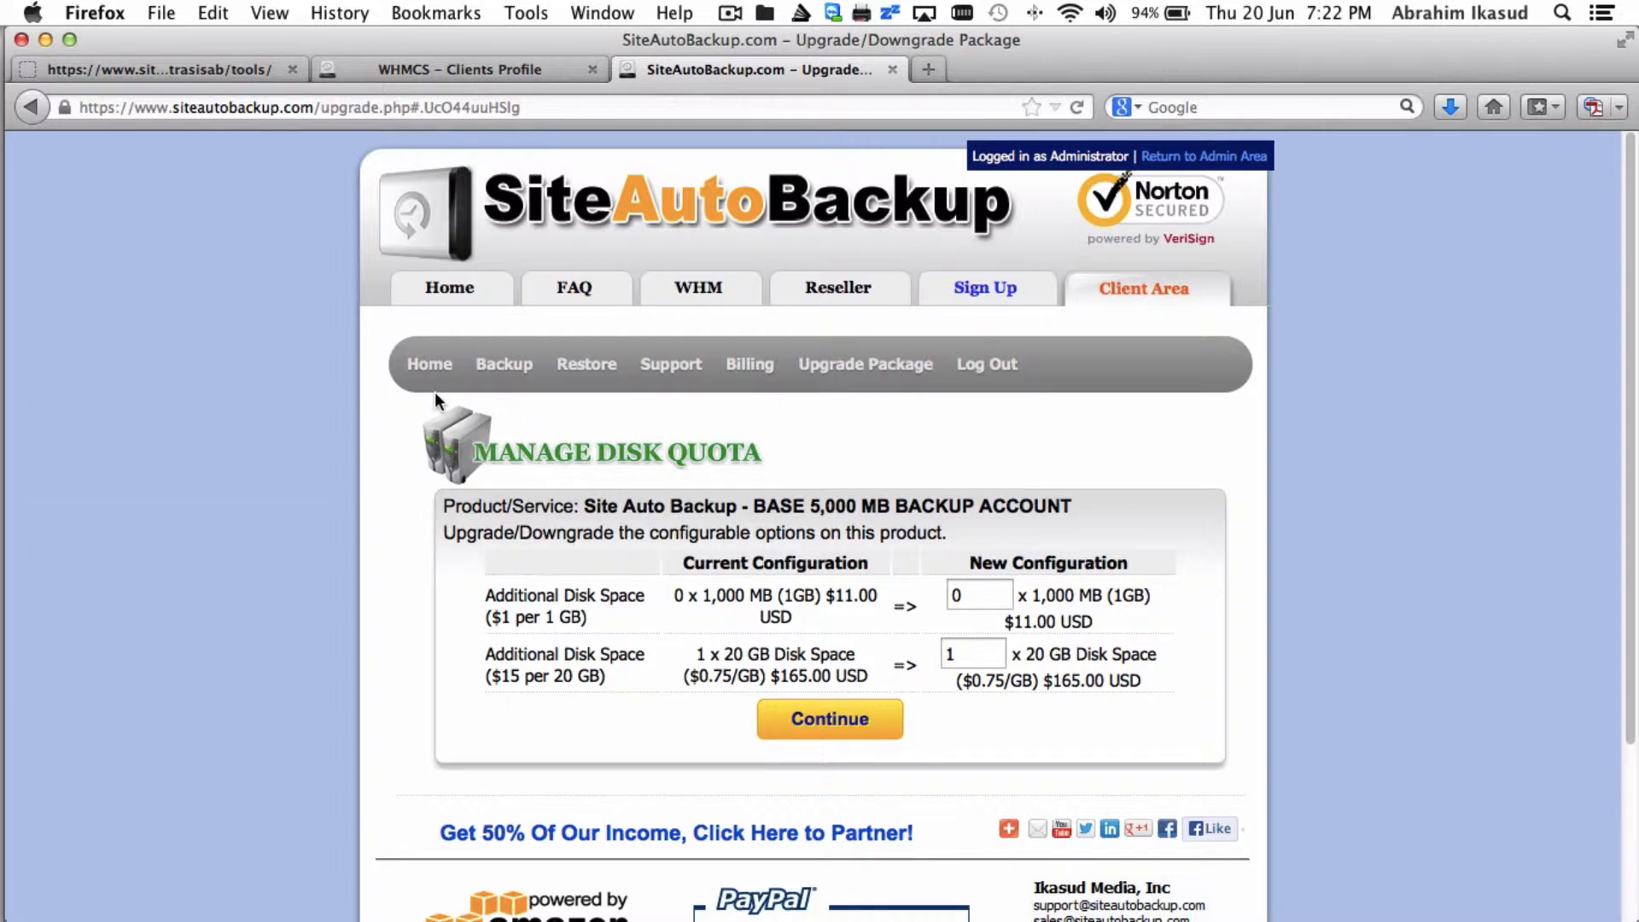
mouse_move(428, 363)
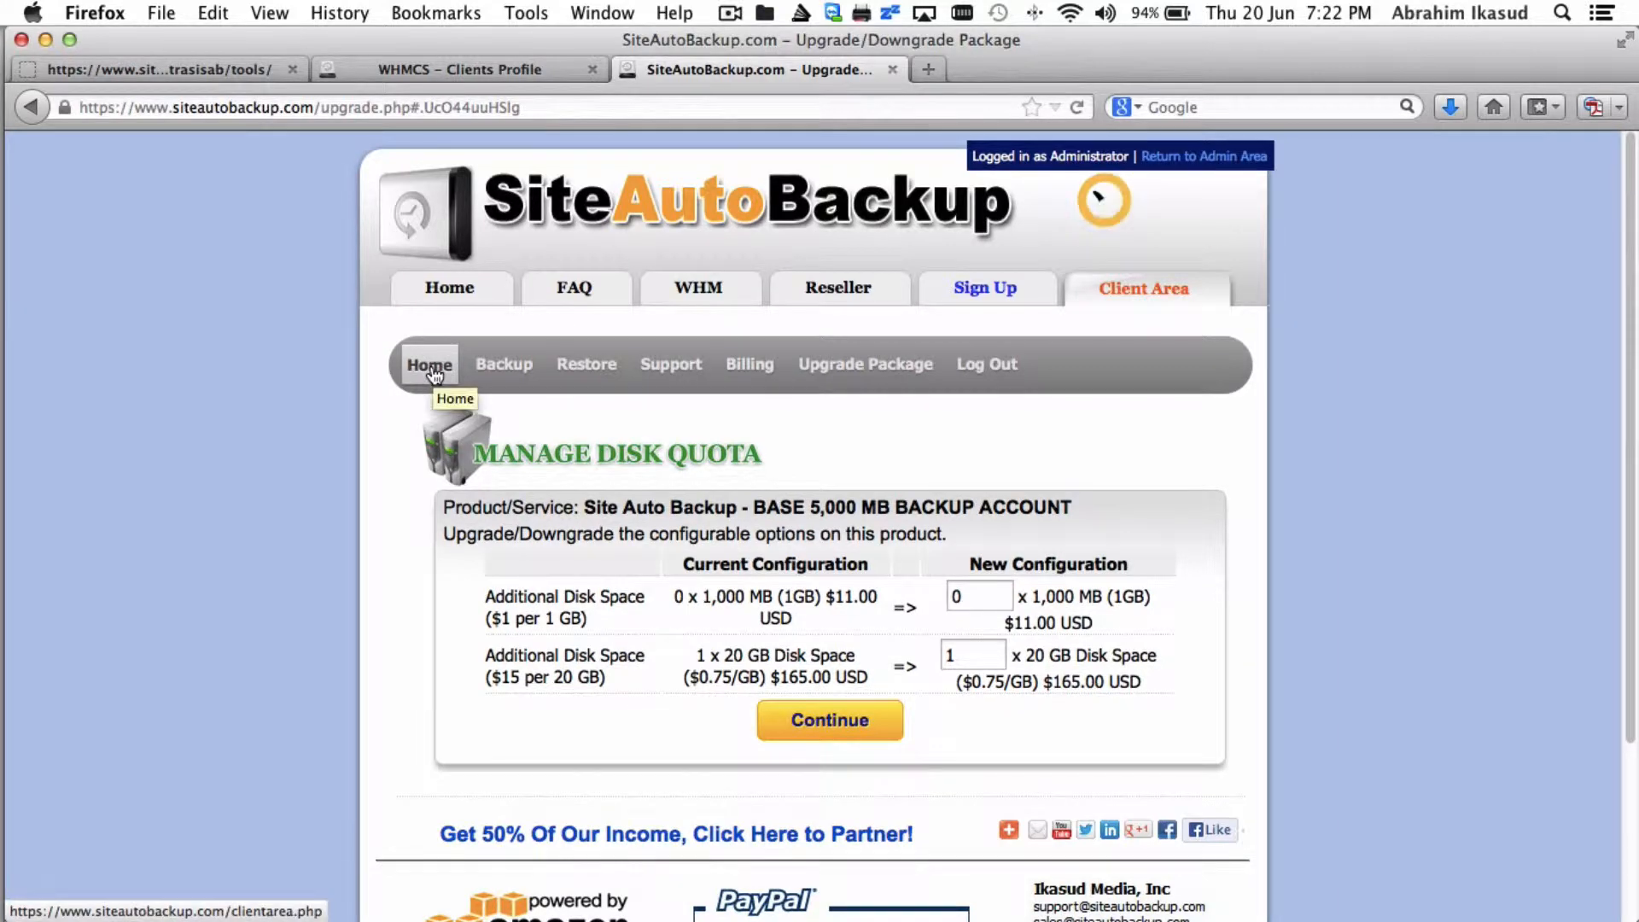
Go back to the backup overview reporting a full disk with 808 files and start deleting the oldest ones
left_click(429, 364)
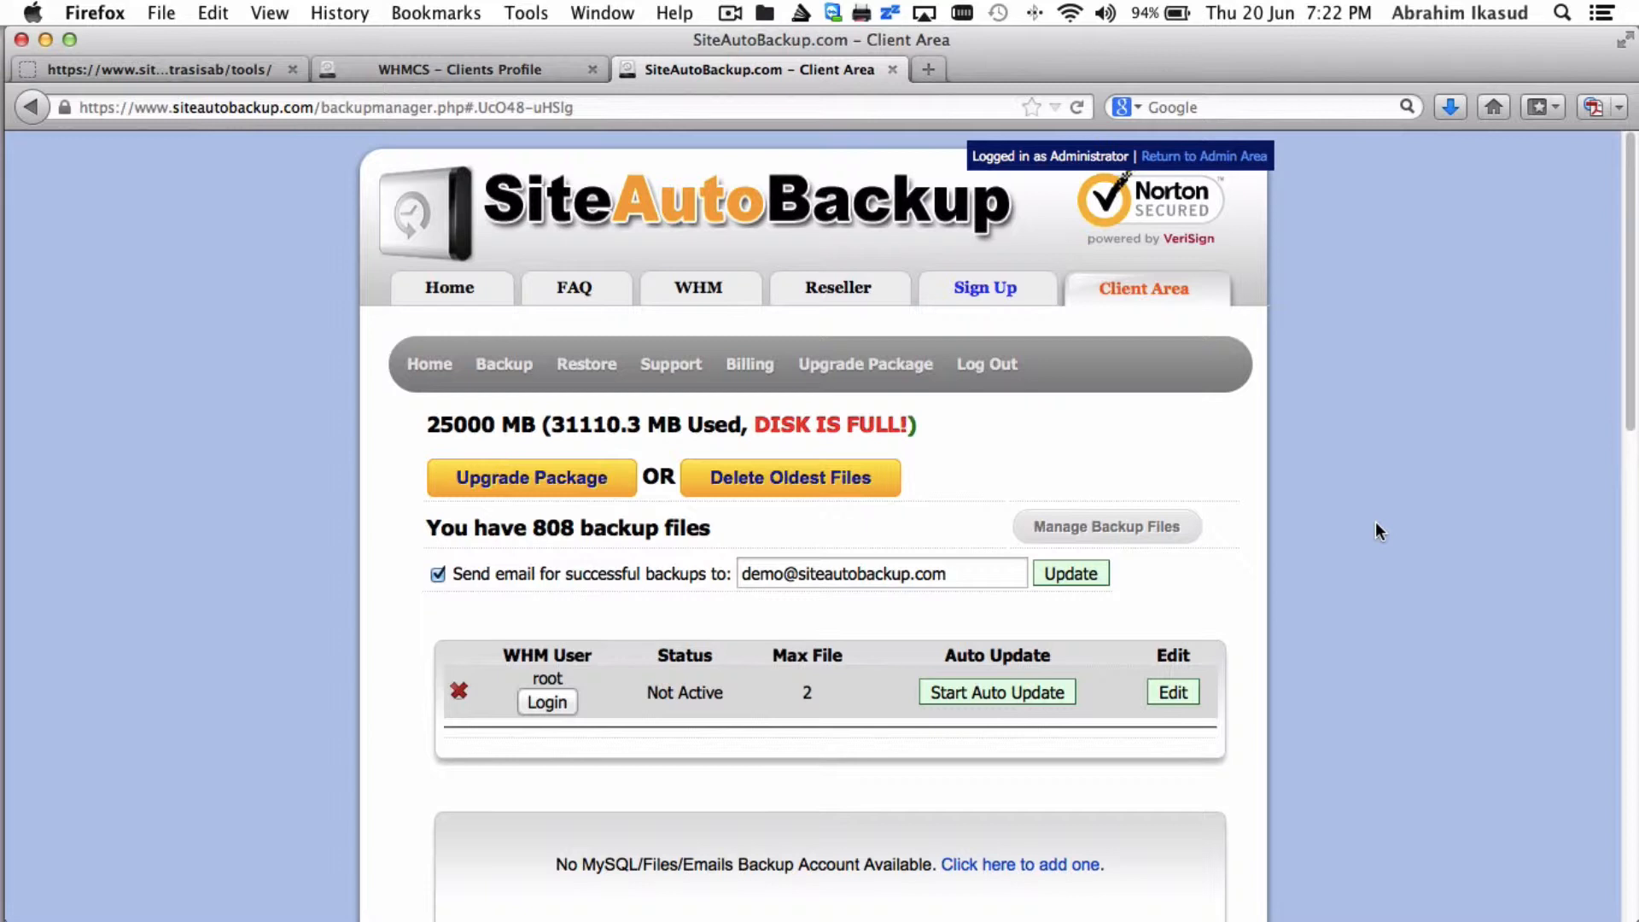
mouse_move(971, 464)
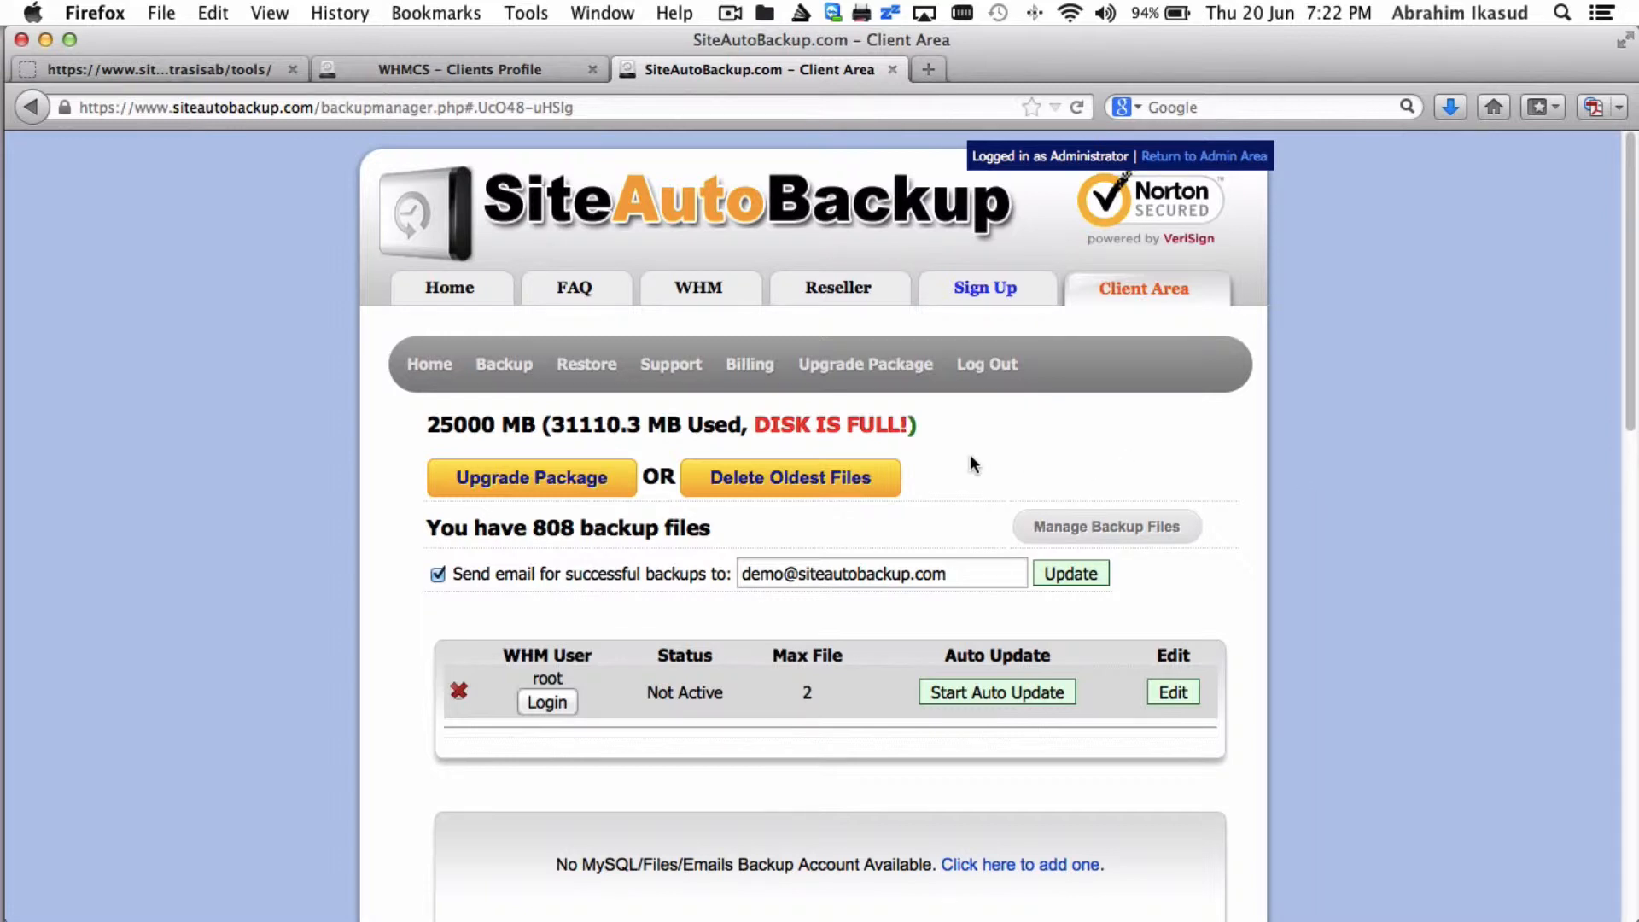
mouse_move(790, 478)
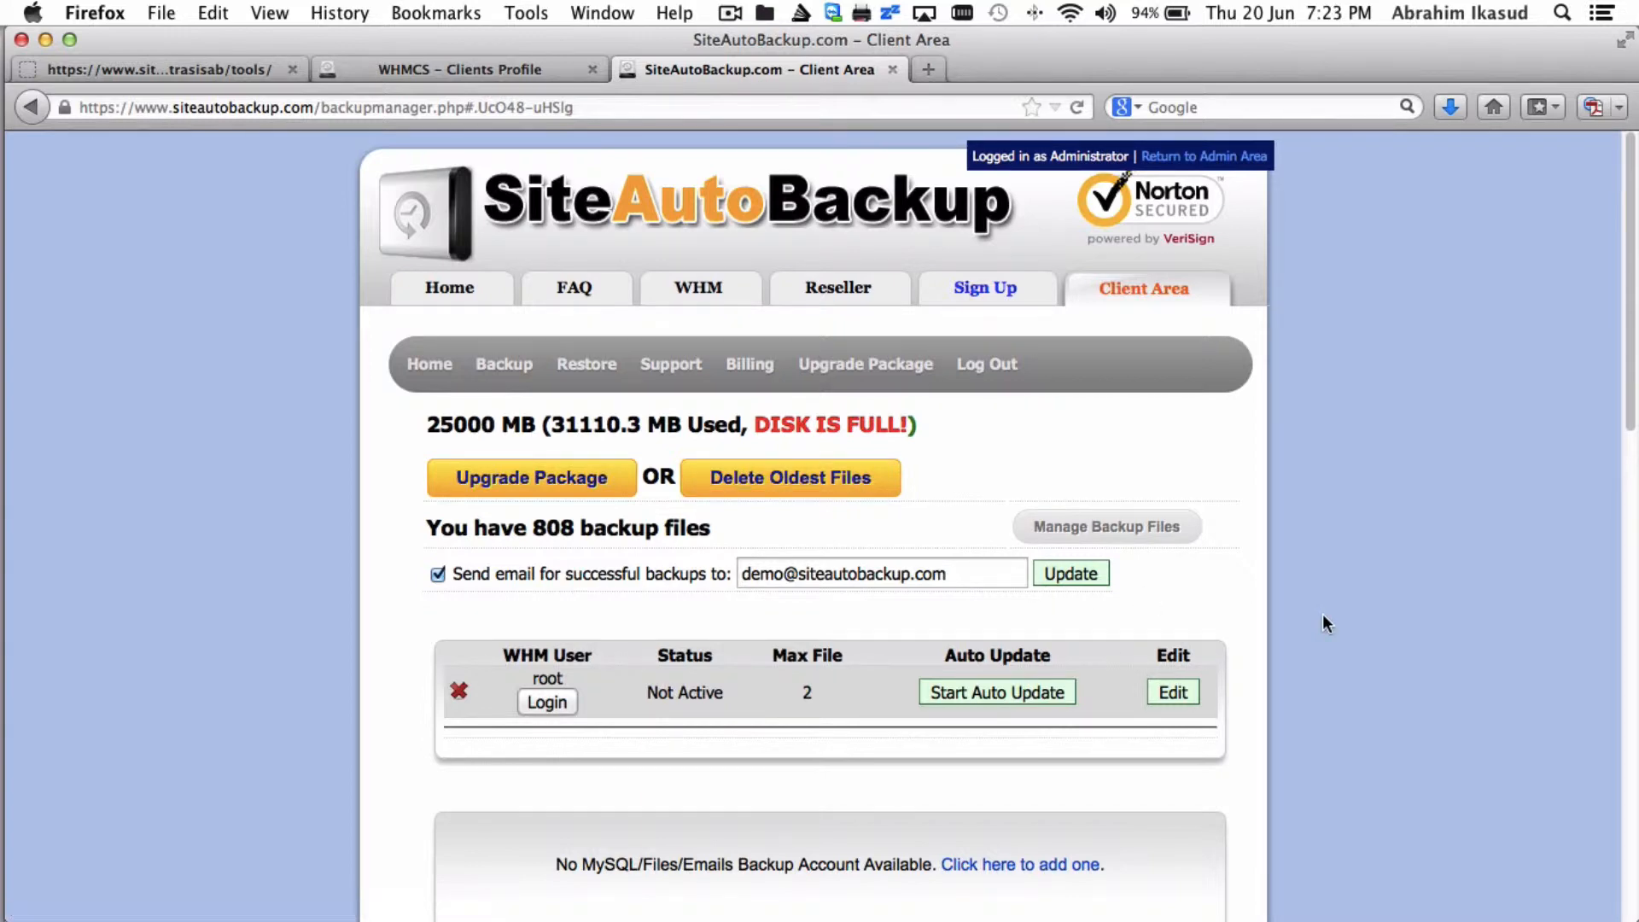
scroll("down", 3)
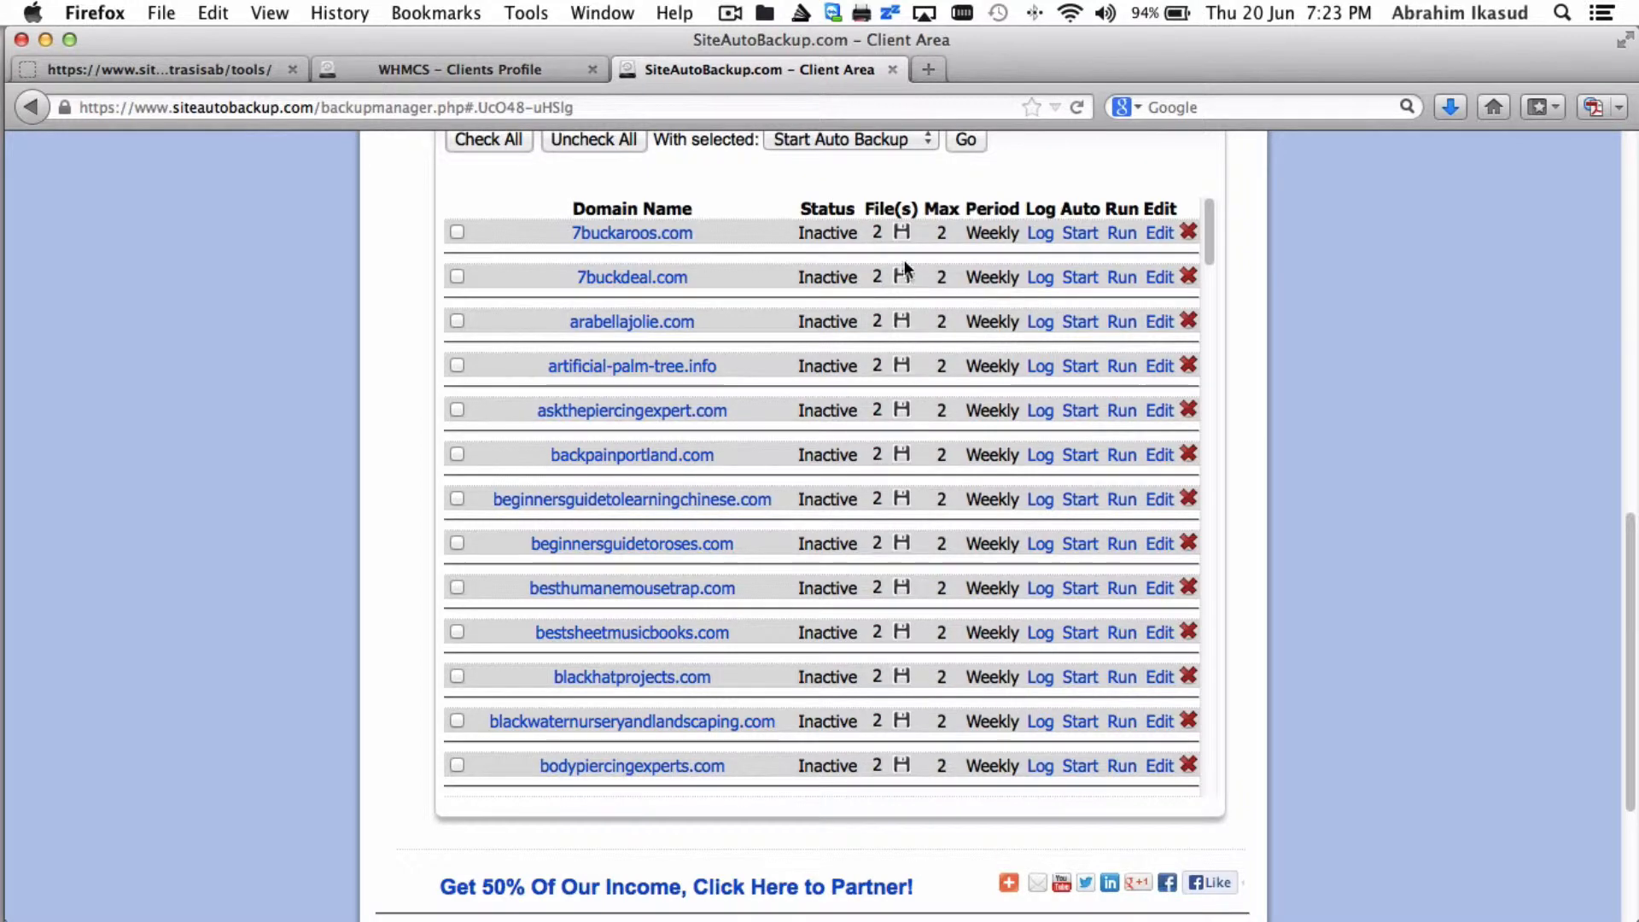
mouse_move(922, 428)
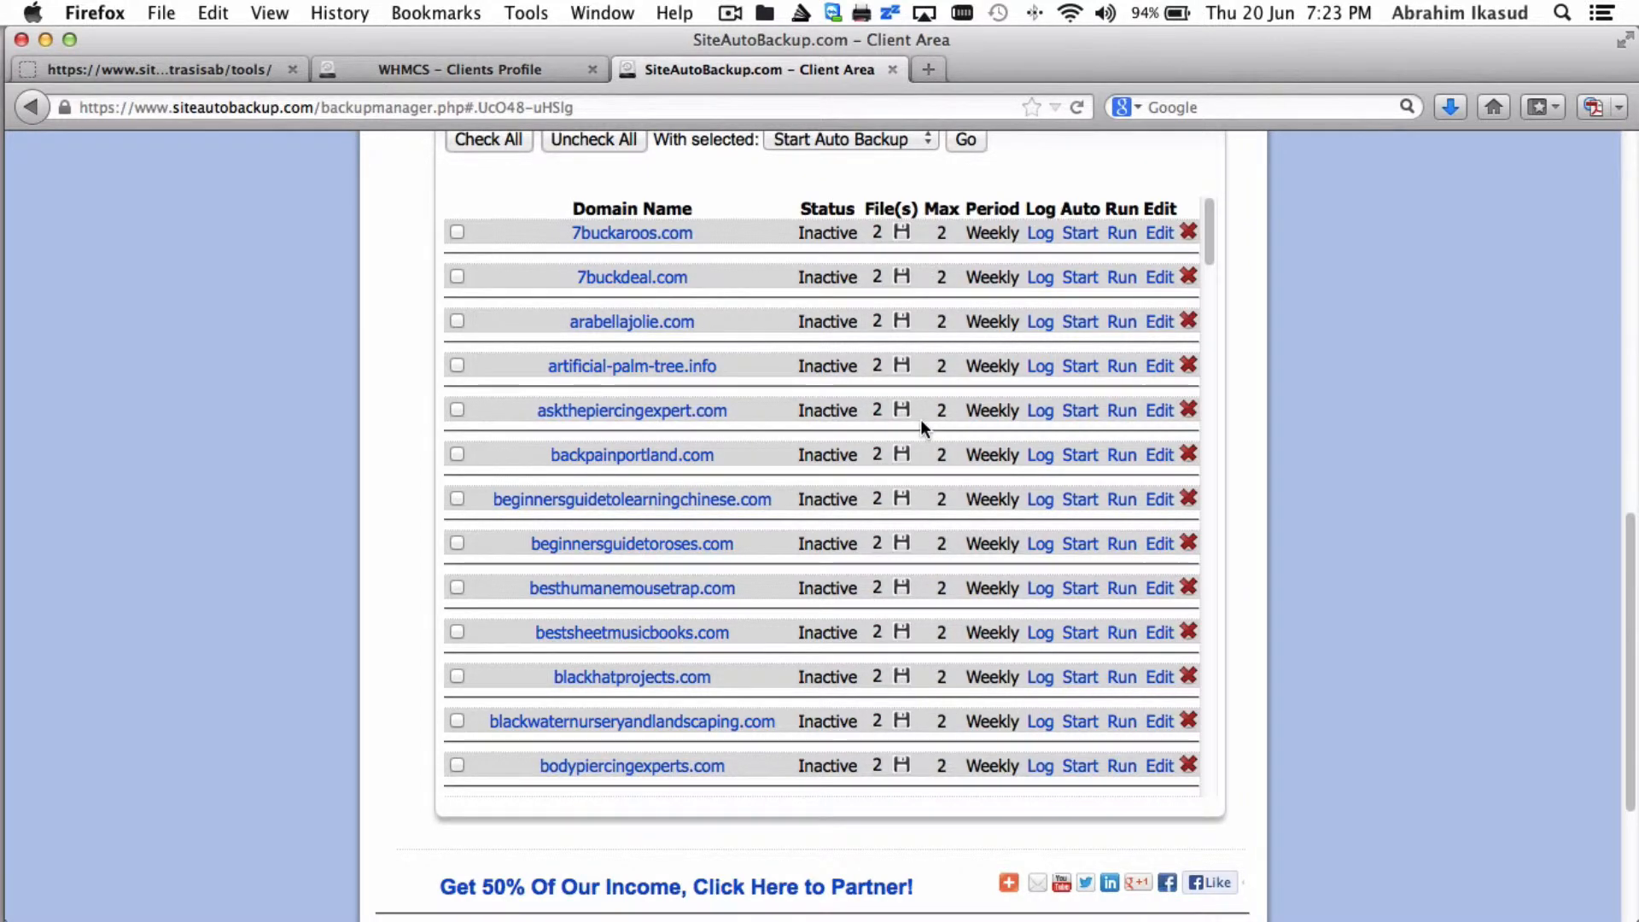
scroll("up", 3)
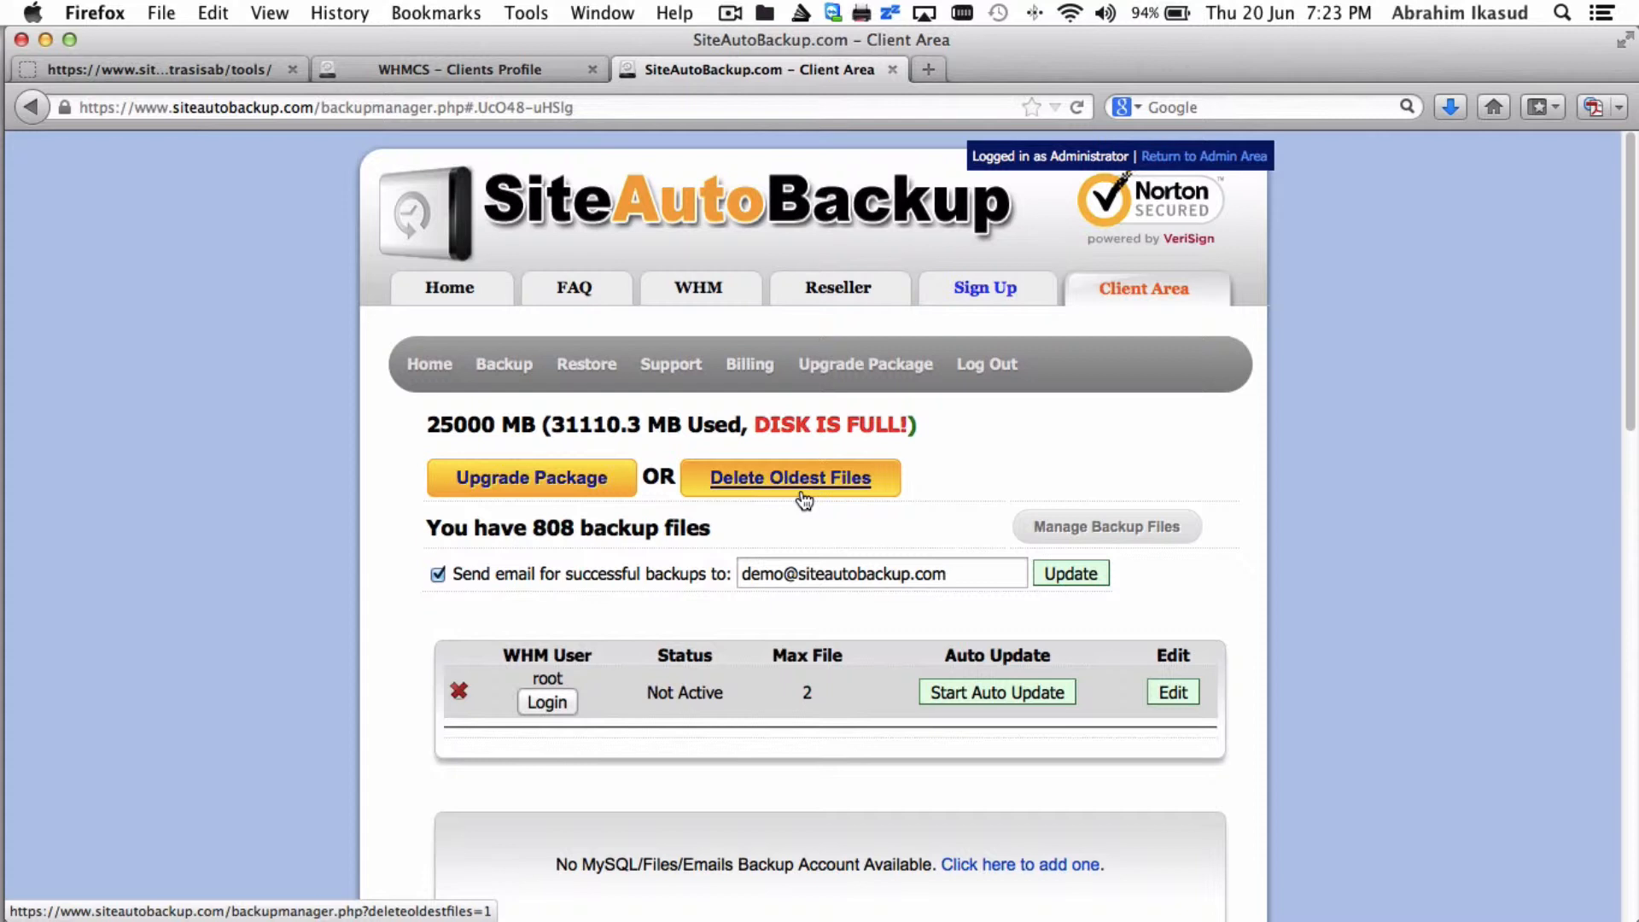
left_click(789, 478)
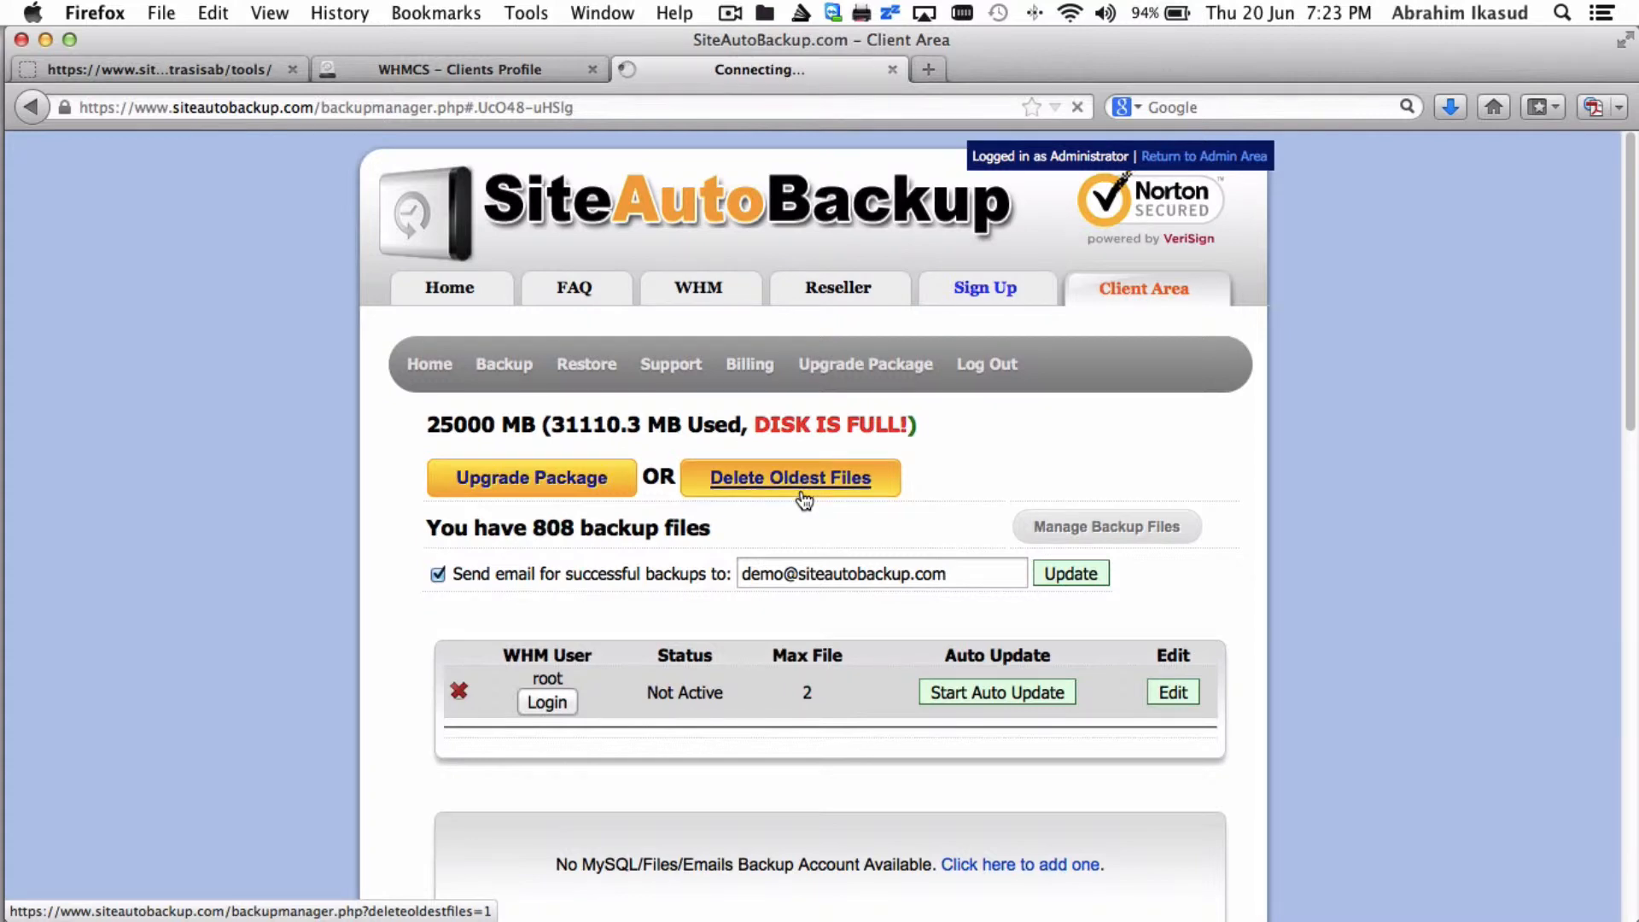
Delete the oldest backup files, leaving 702 files, 9081.93 MB free and the root WHM account active
left_click(789, 478)
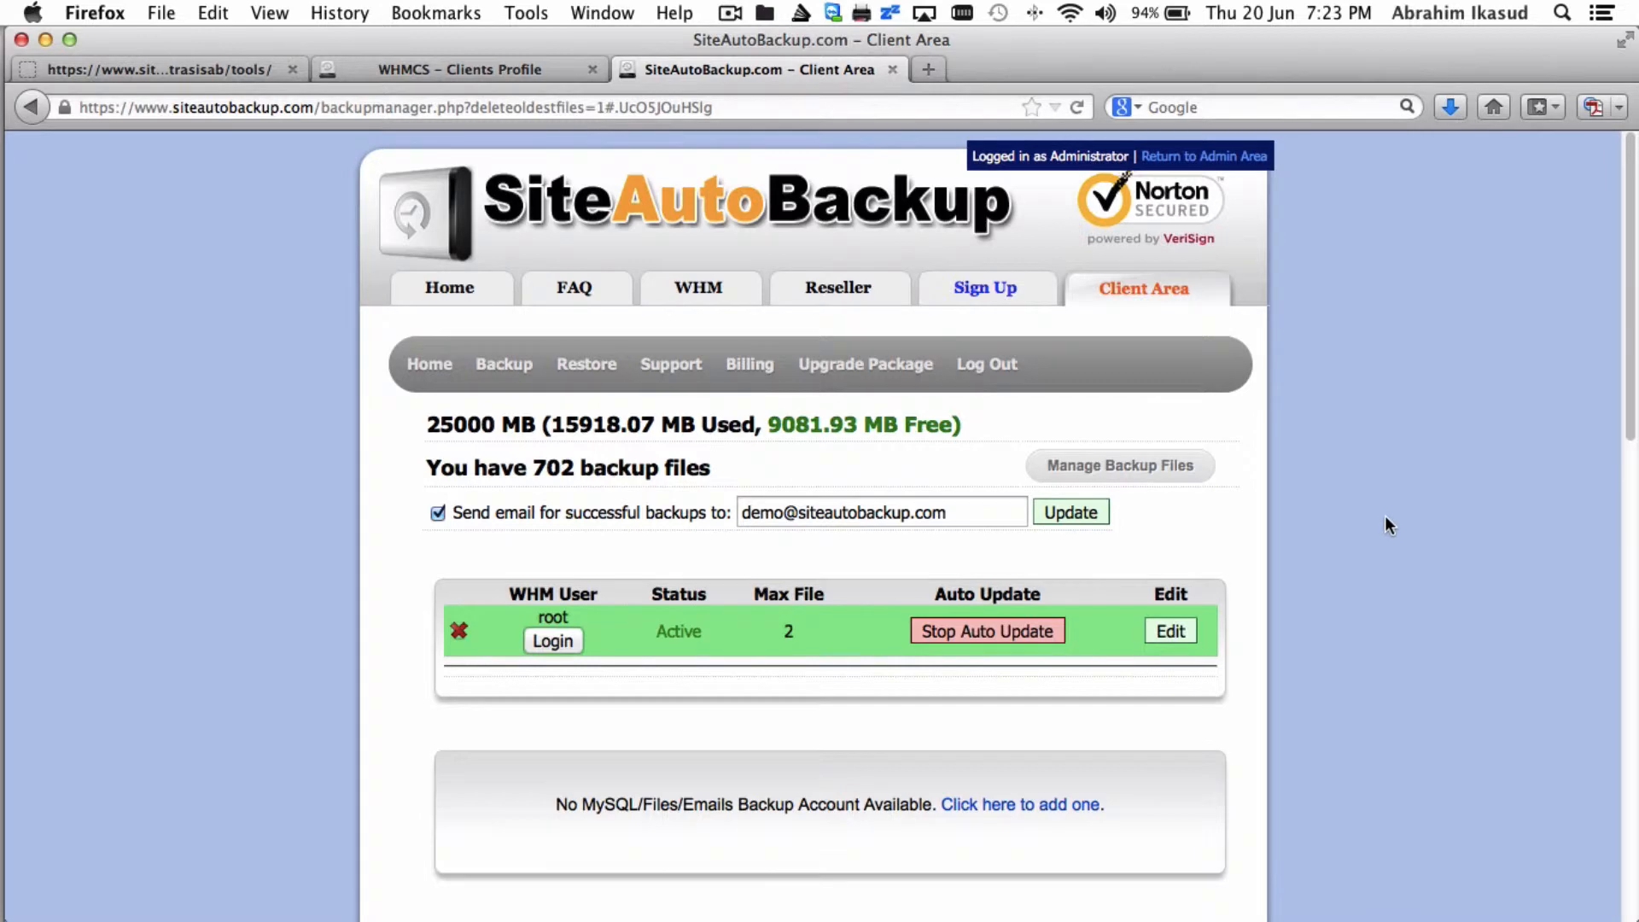
left_click(1117, 465)
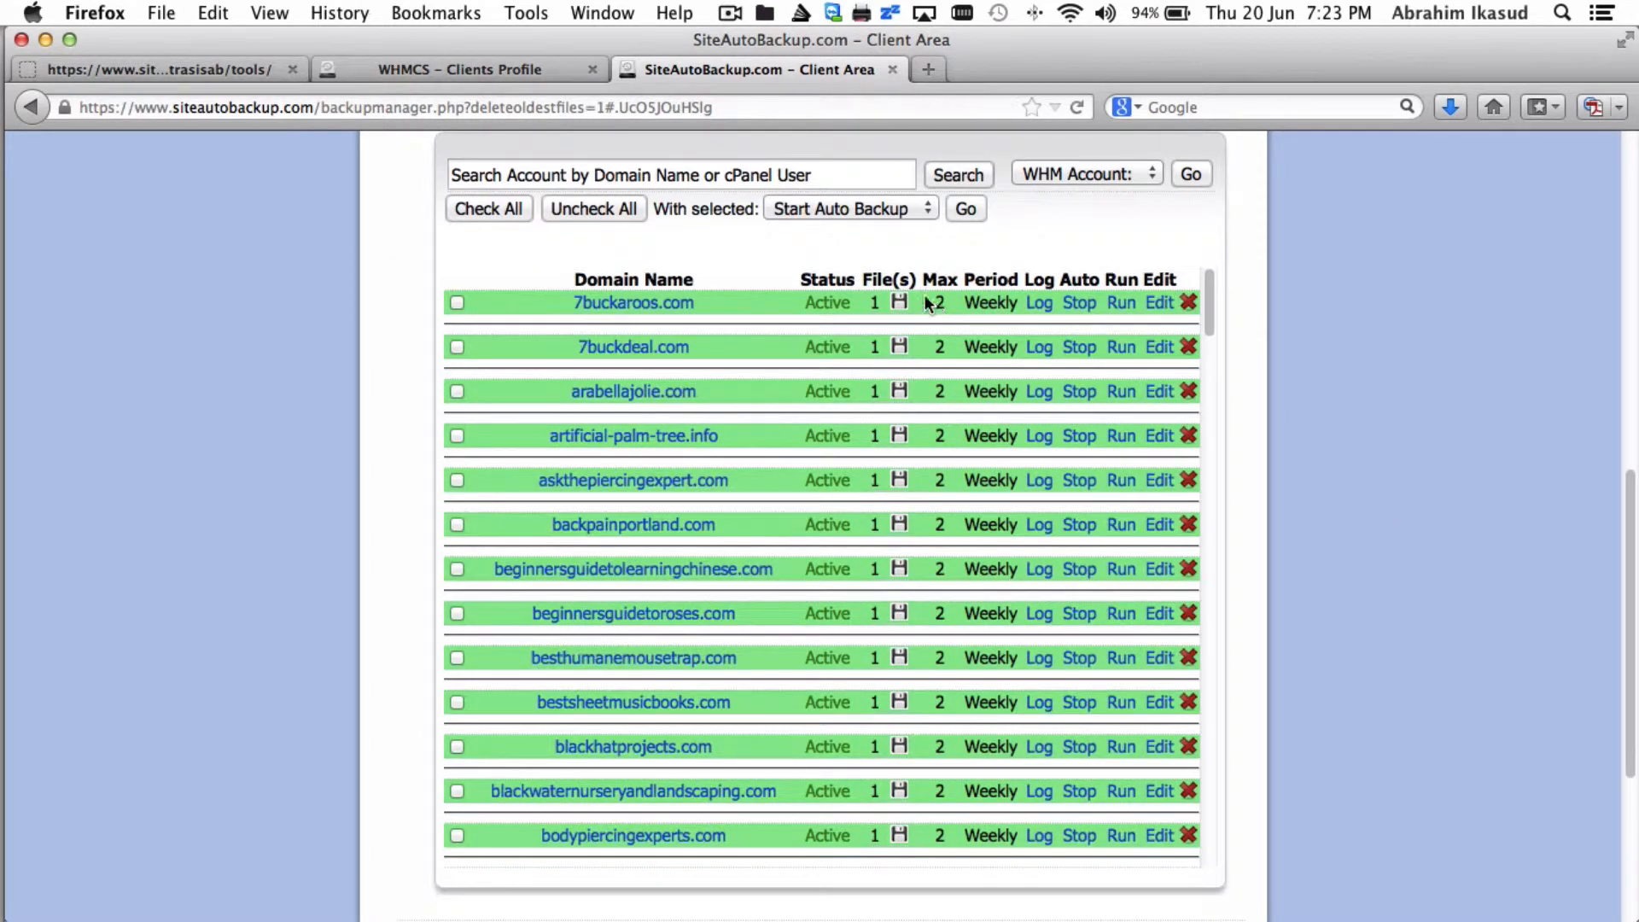
scroll("down", 3)
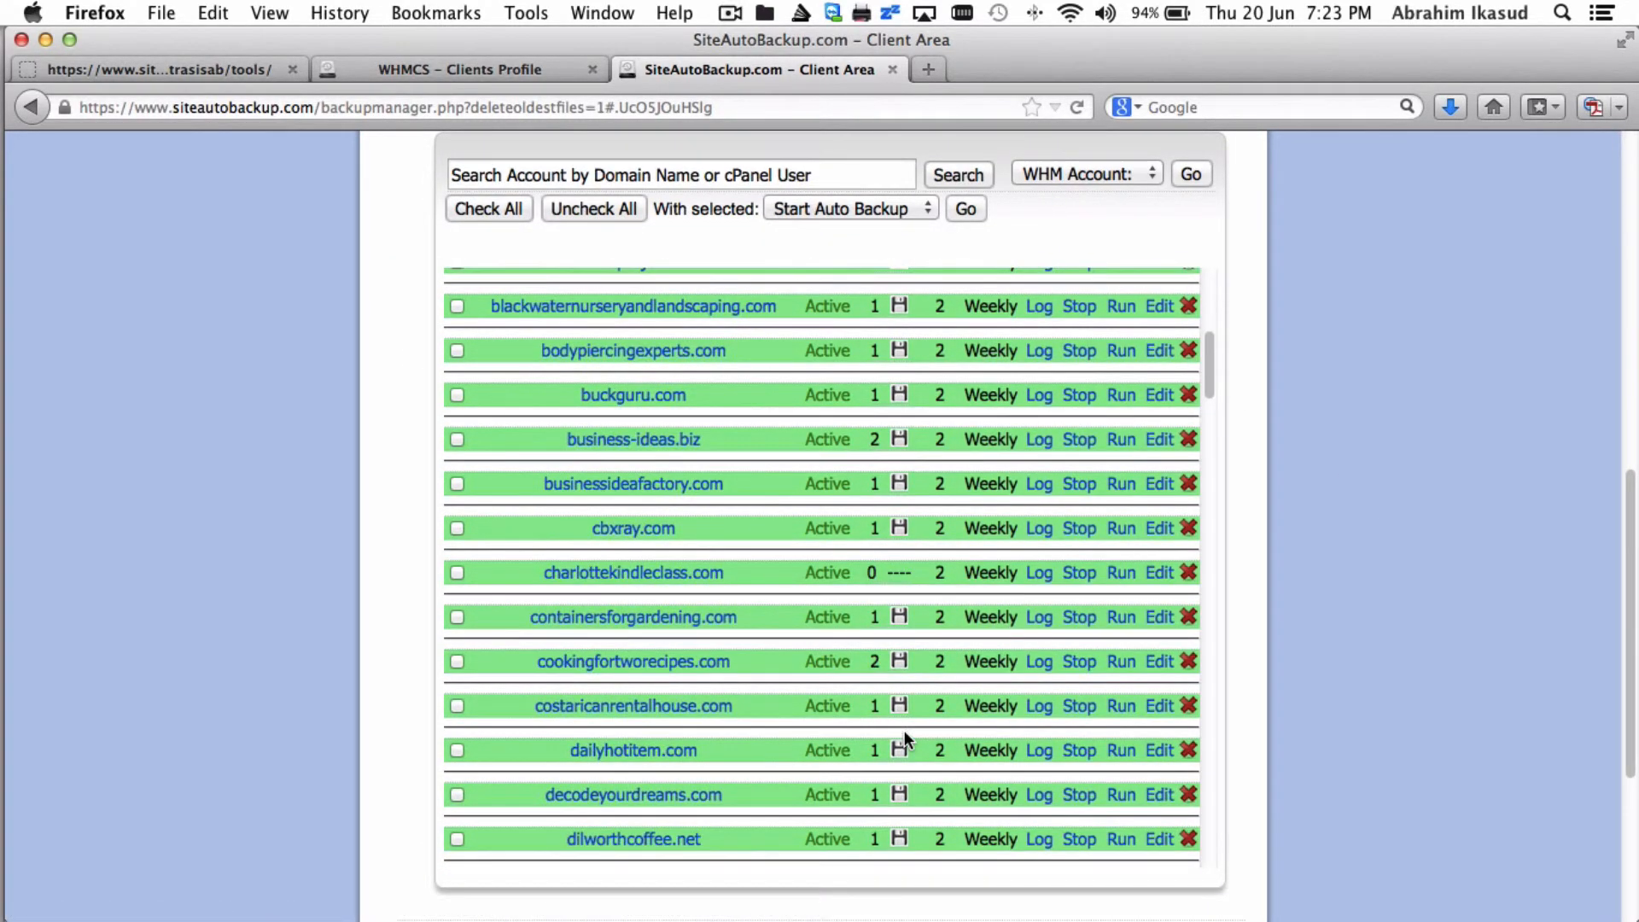
scroll("down", 3)
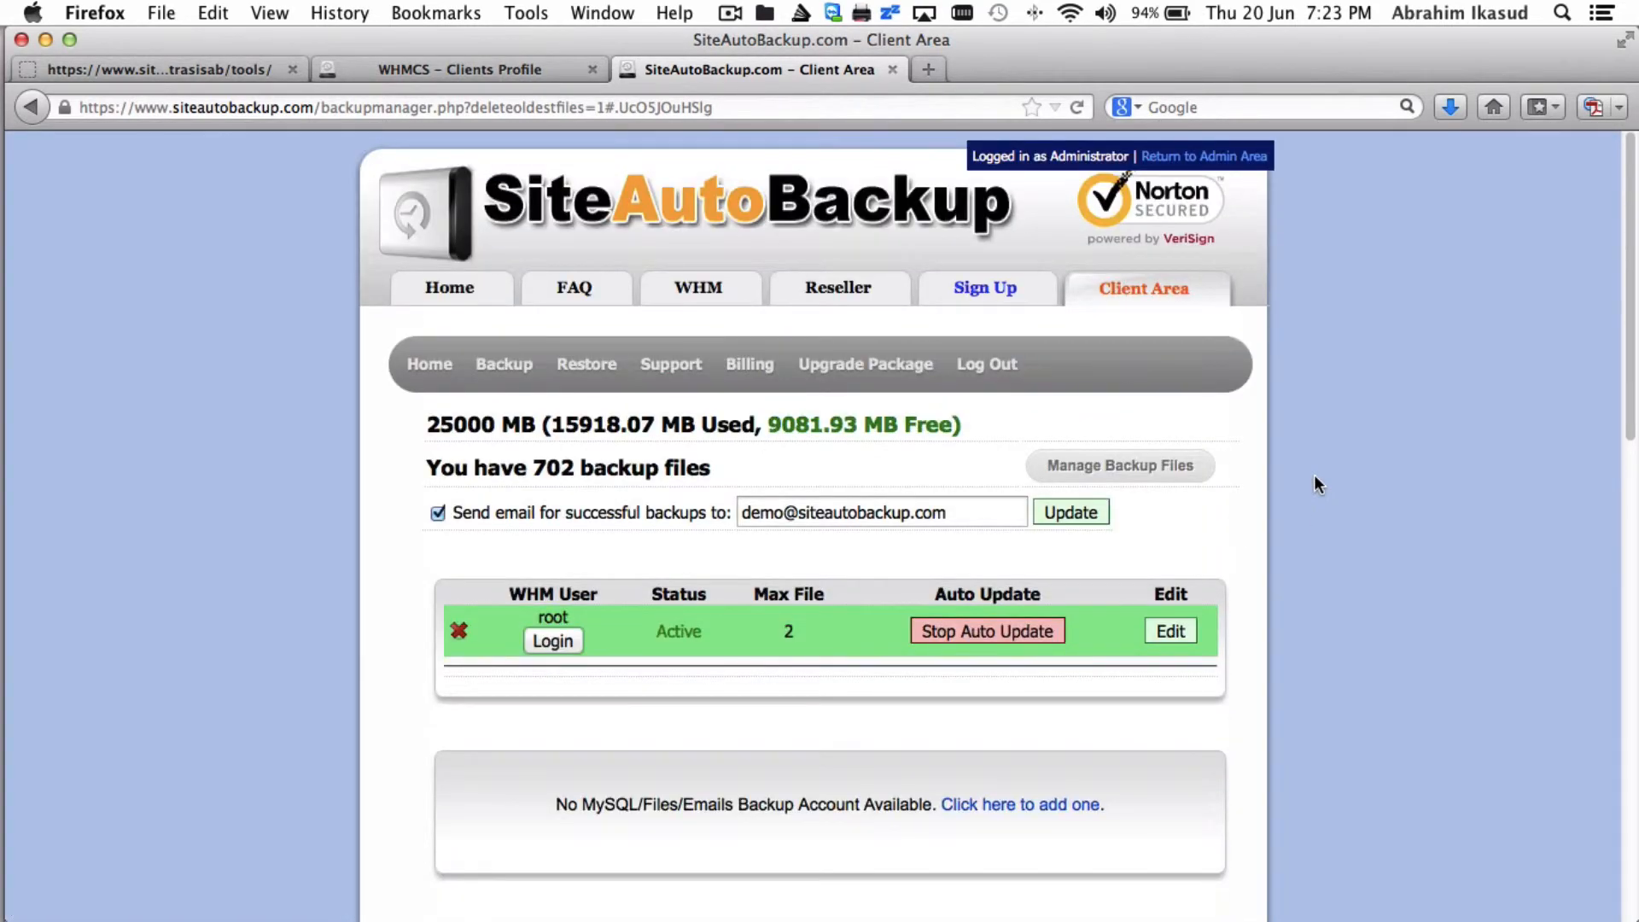
mouse_move(562, 432)
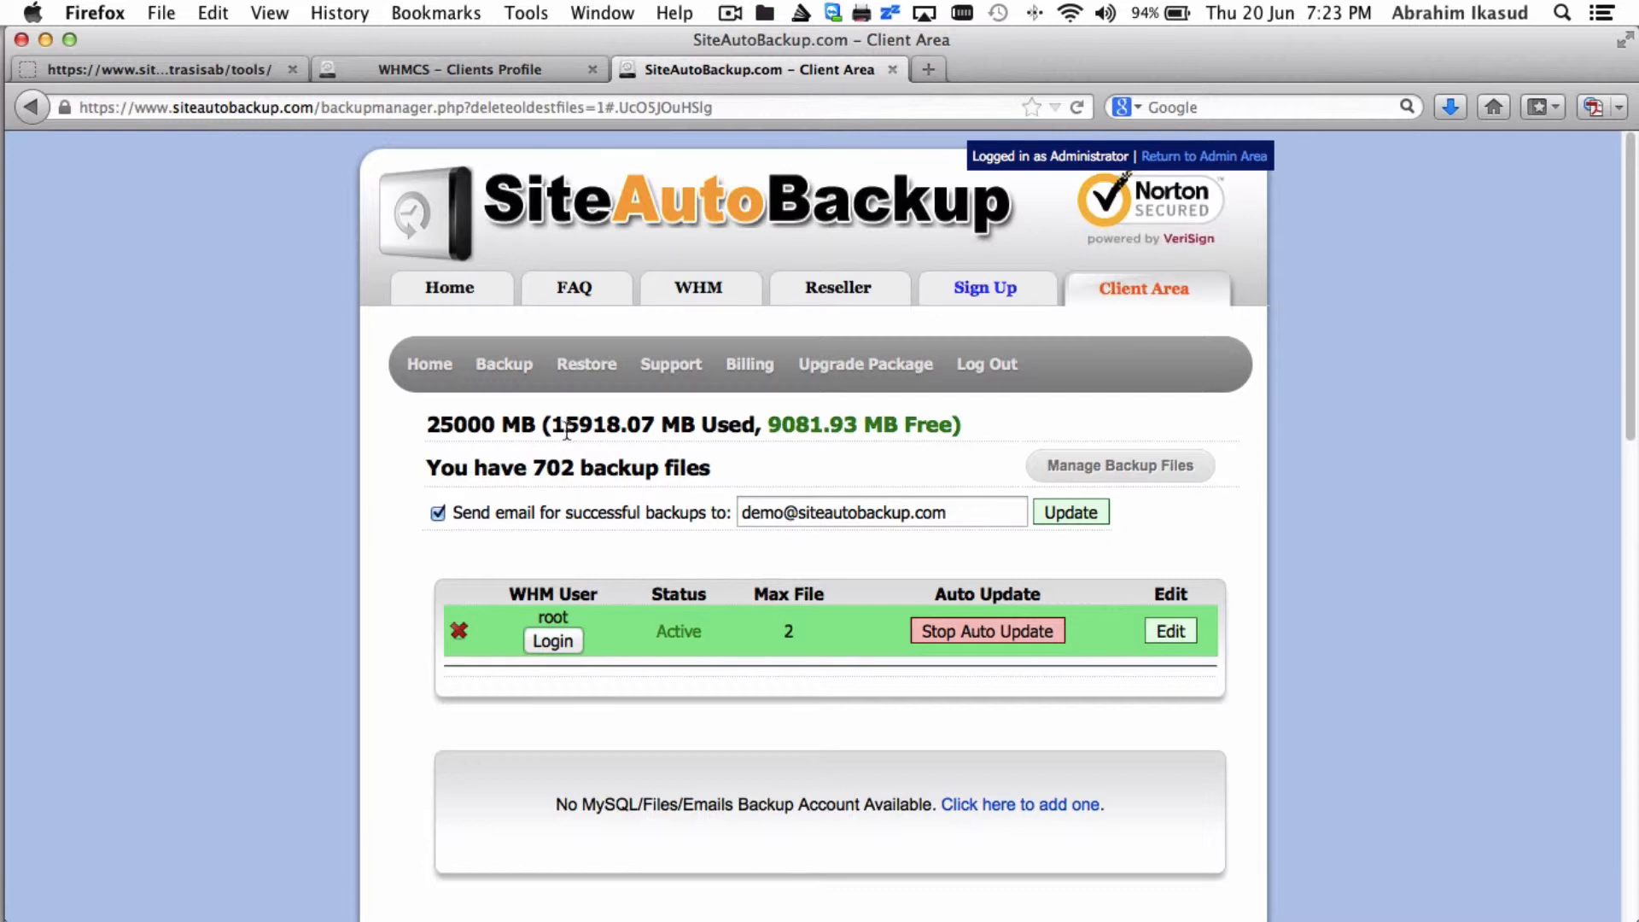
mouse_move(773, 621)
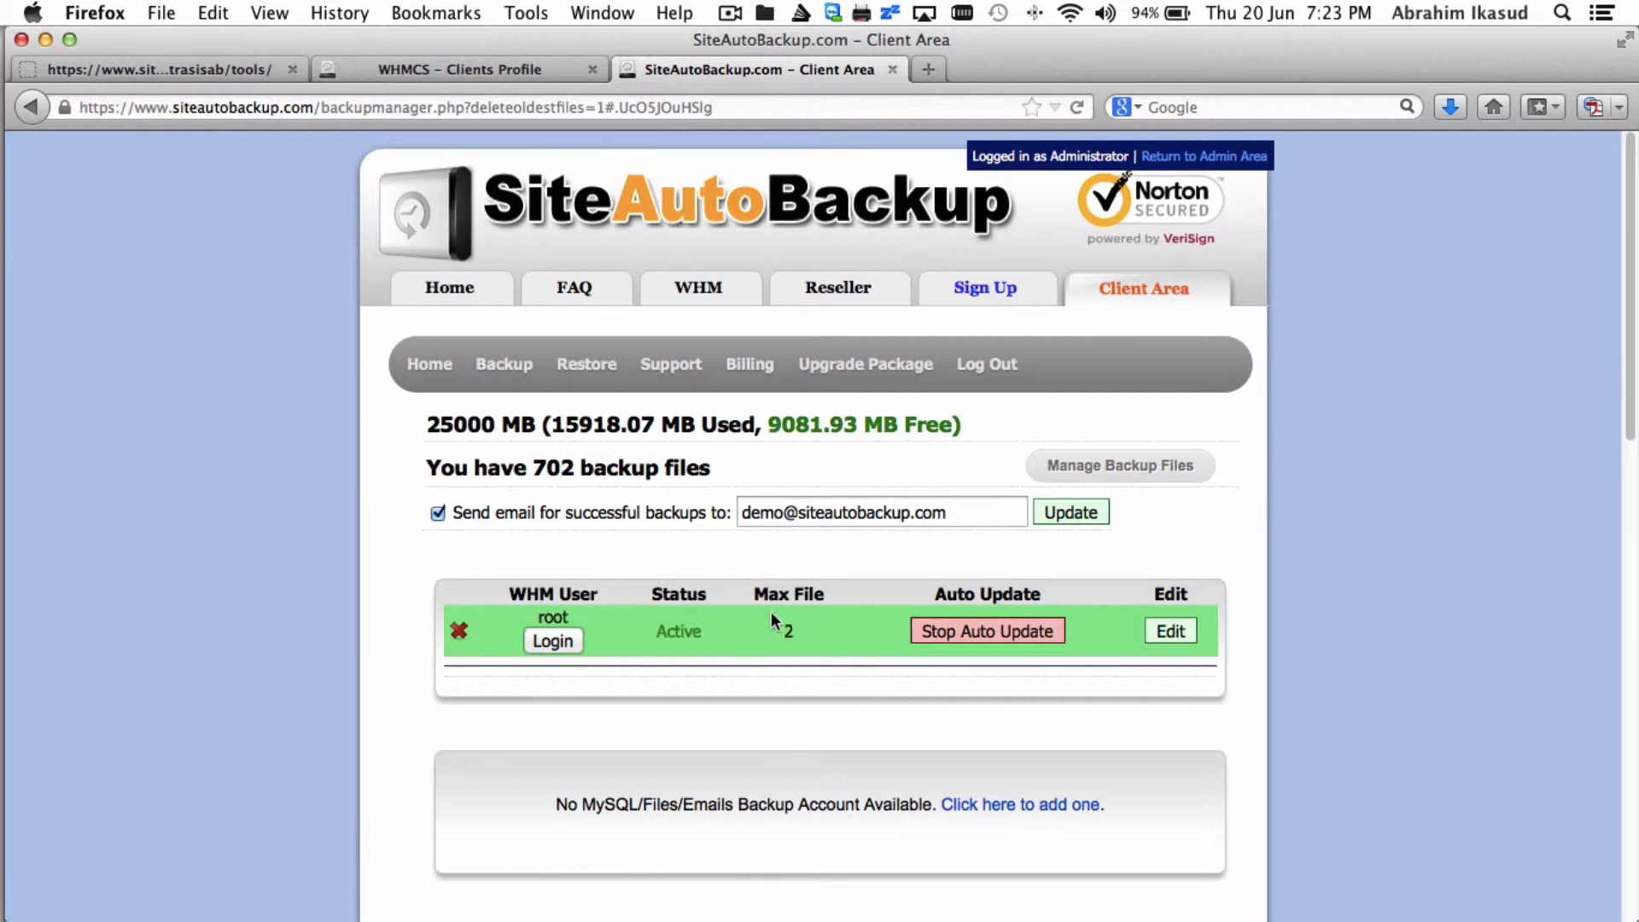
mouse_move(784, 626)
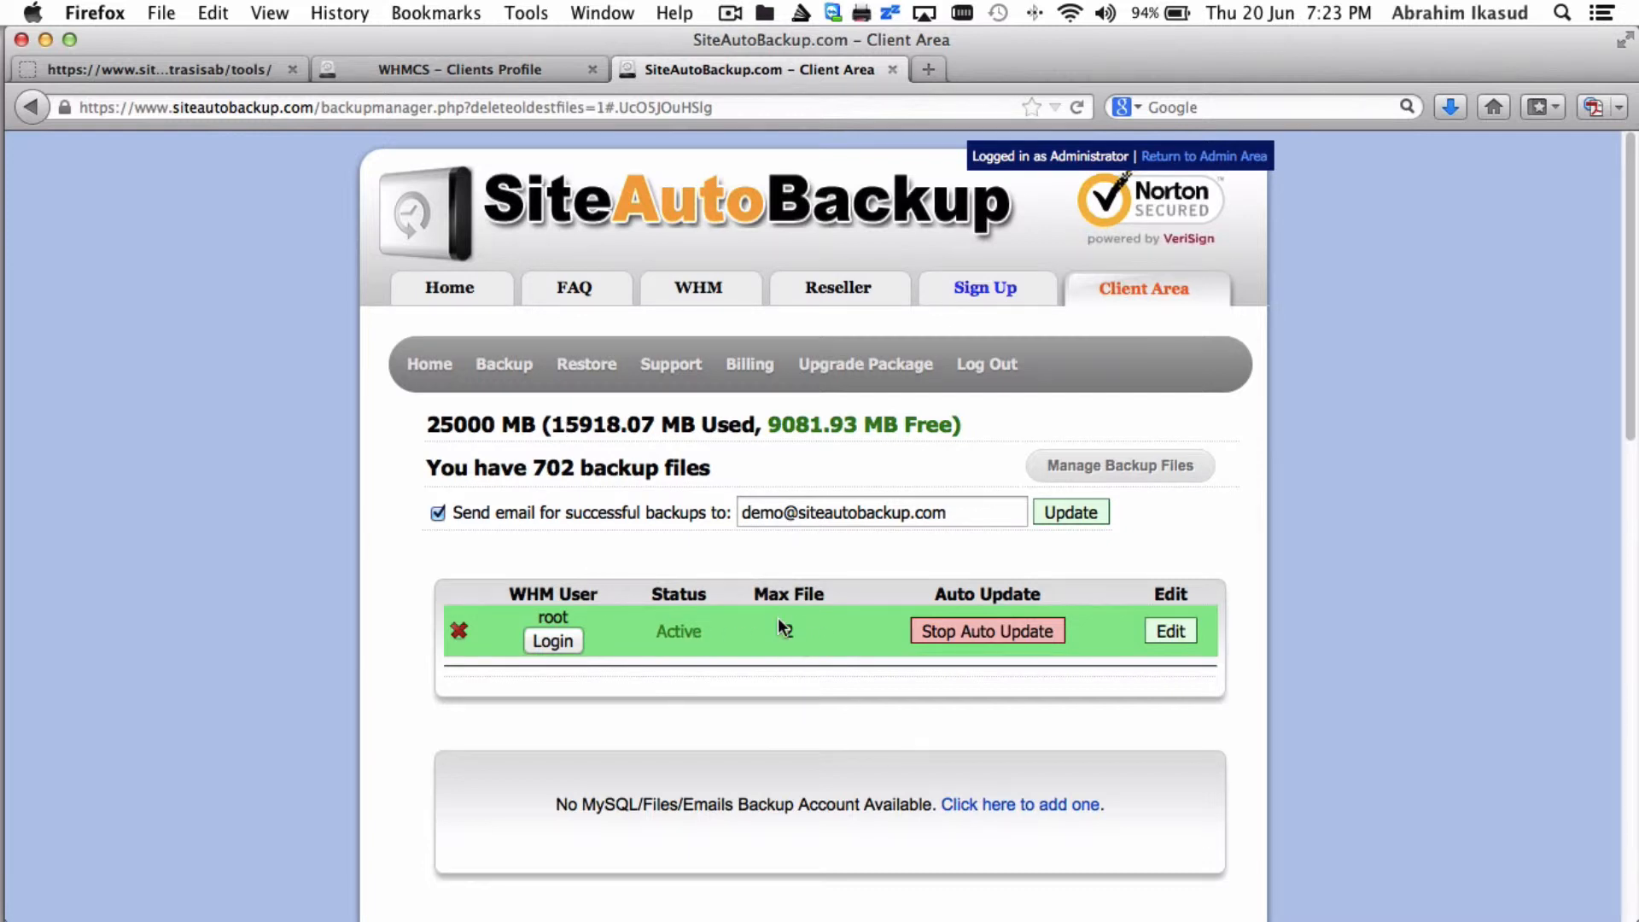
Set the Max Backup Set under Edit Settings to 2 for the root WHM account
scroll("down", 3)
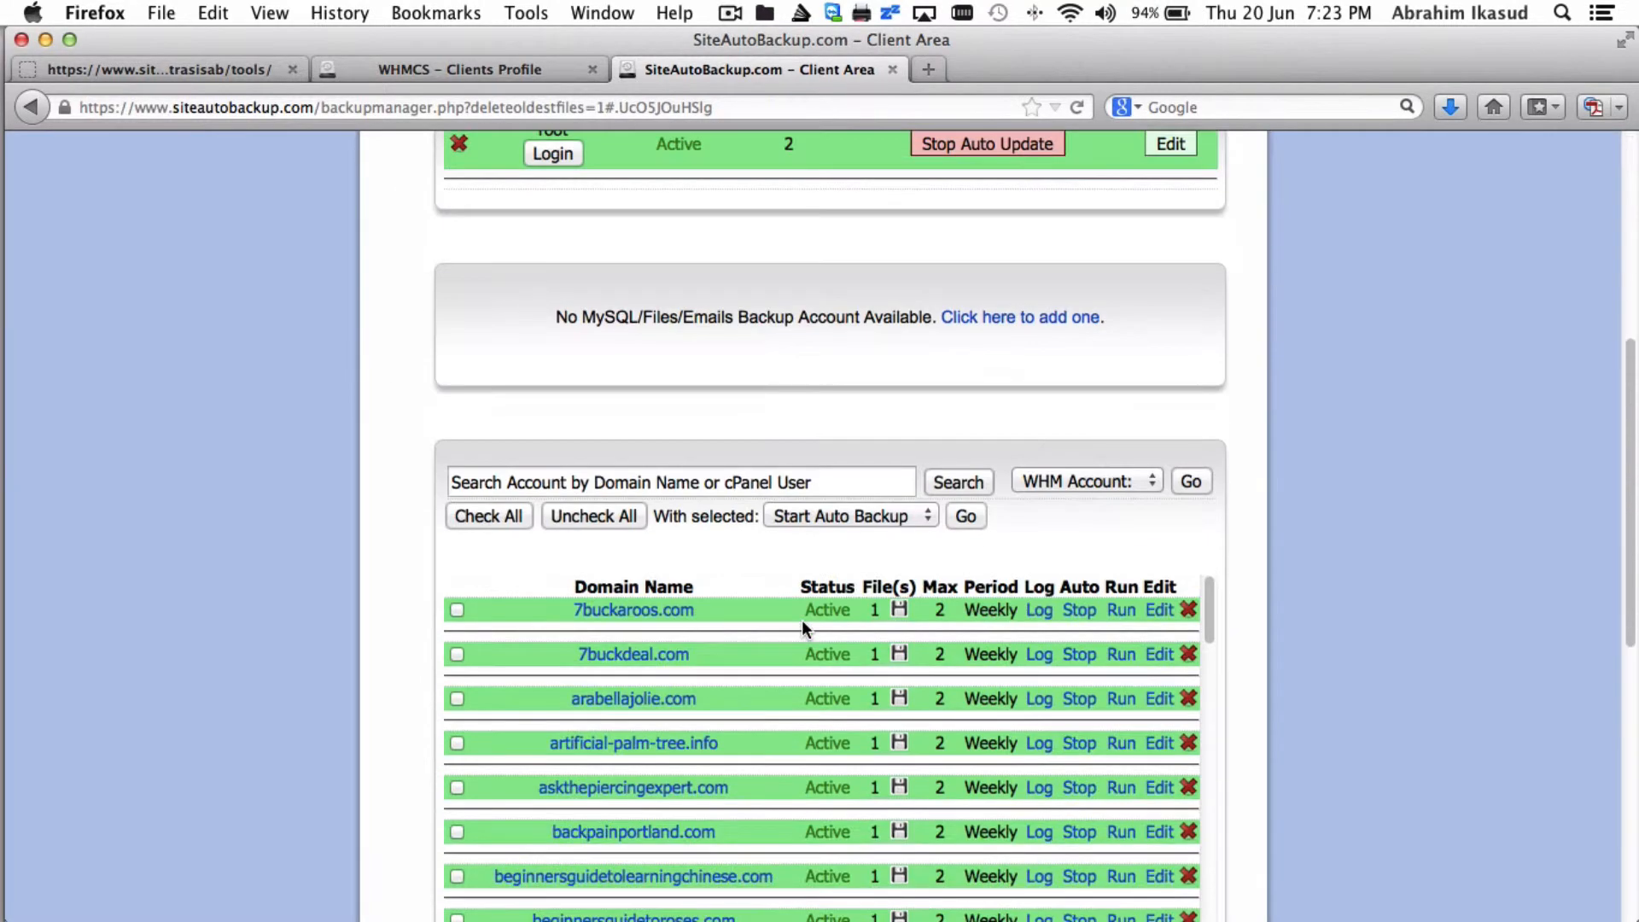
left_click(486, 514)
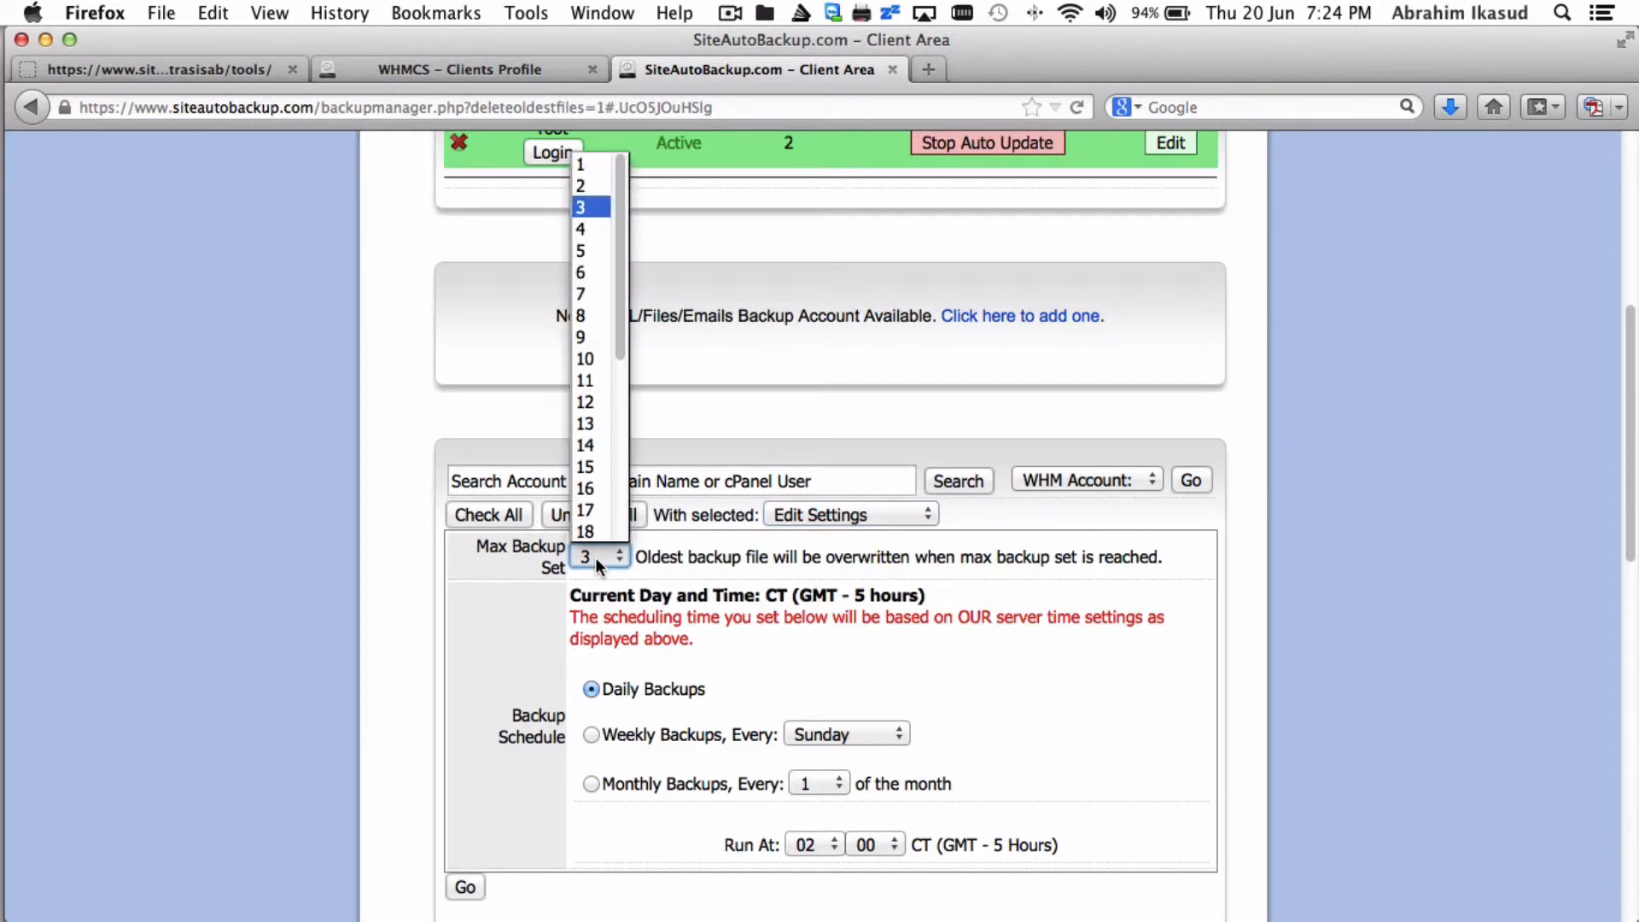
mouse_move(593, 184)
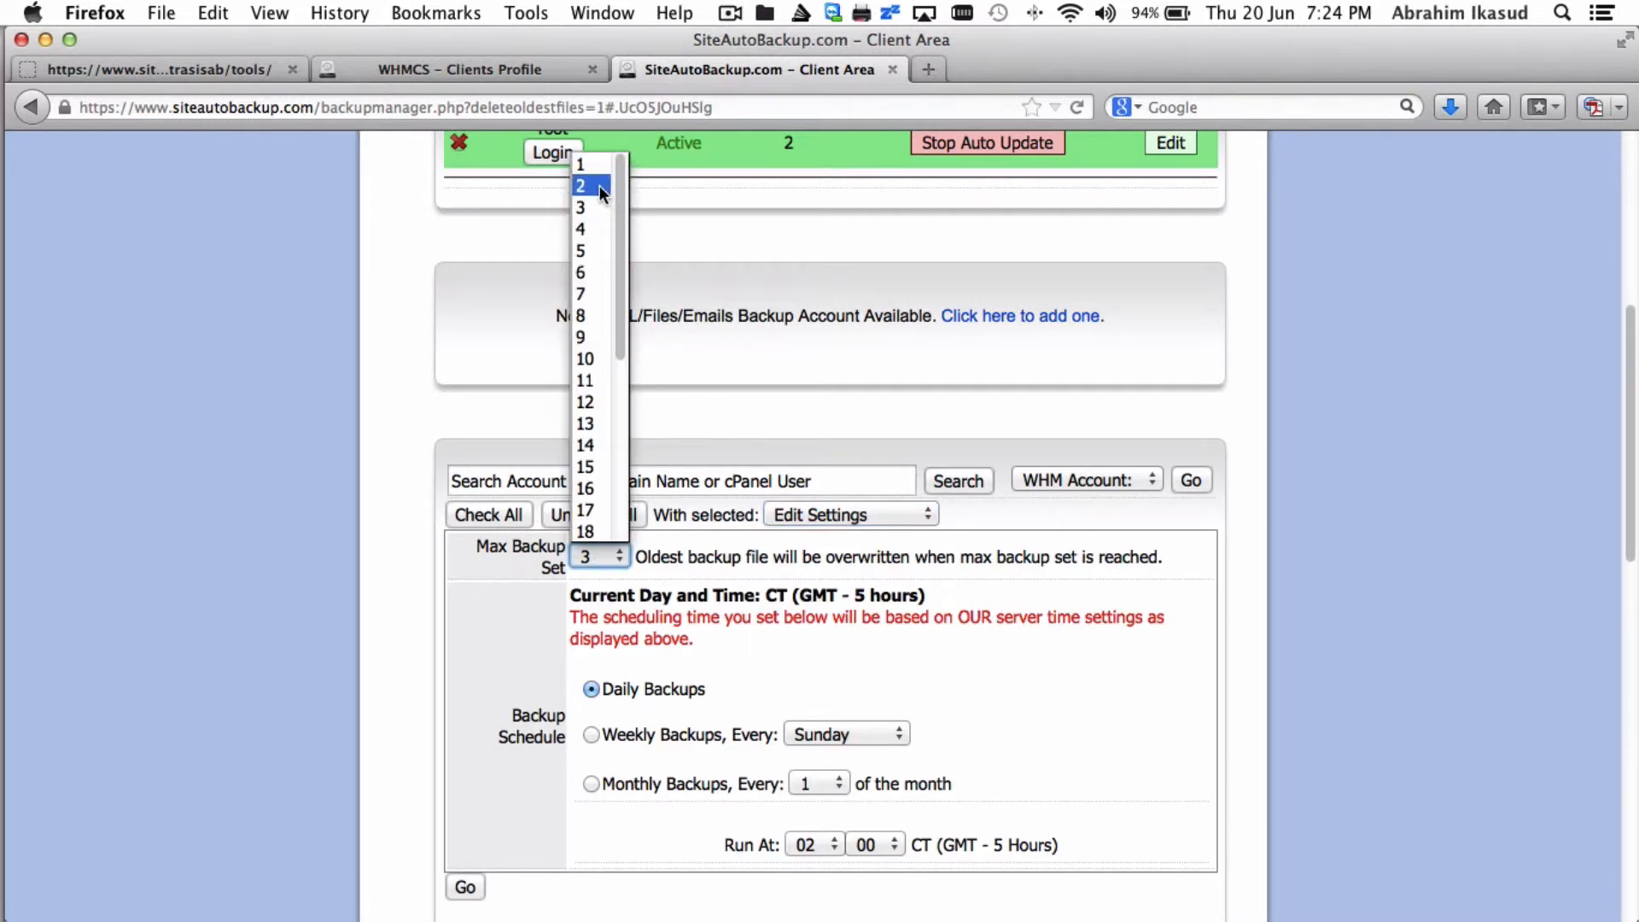
left_click(585, 186)
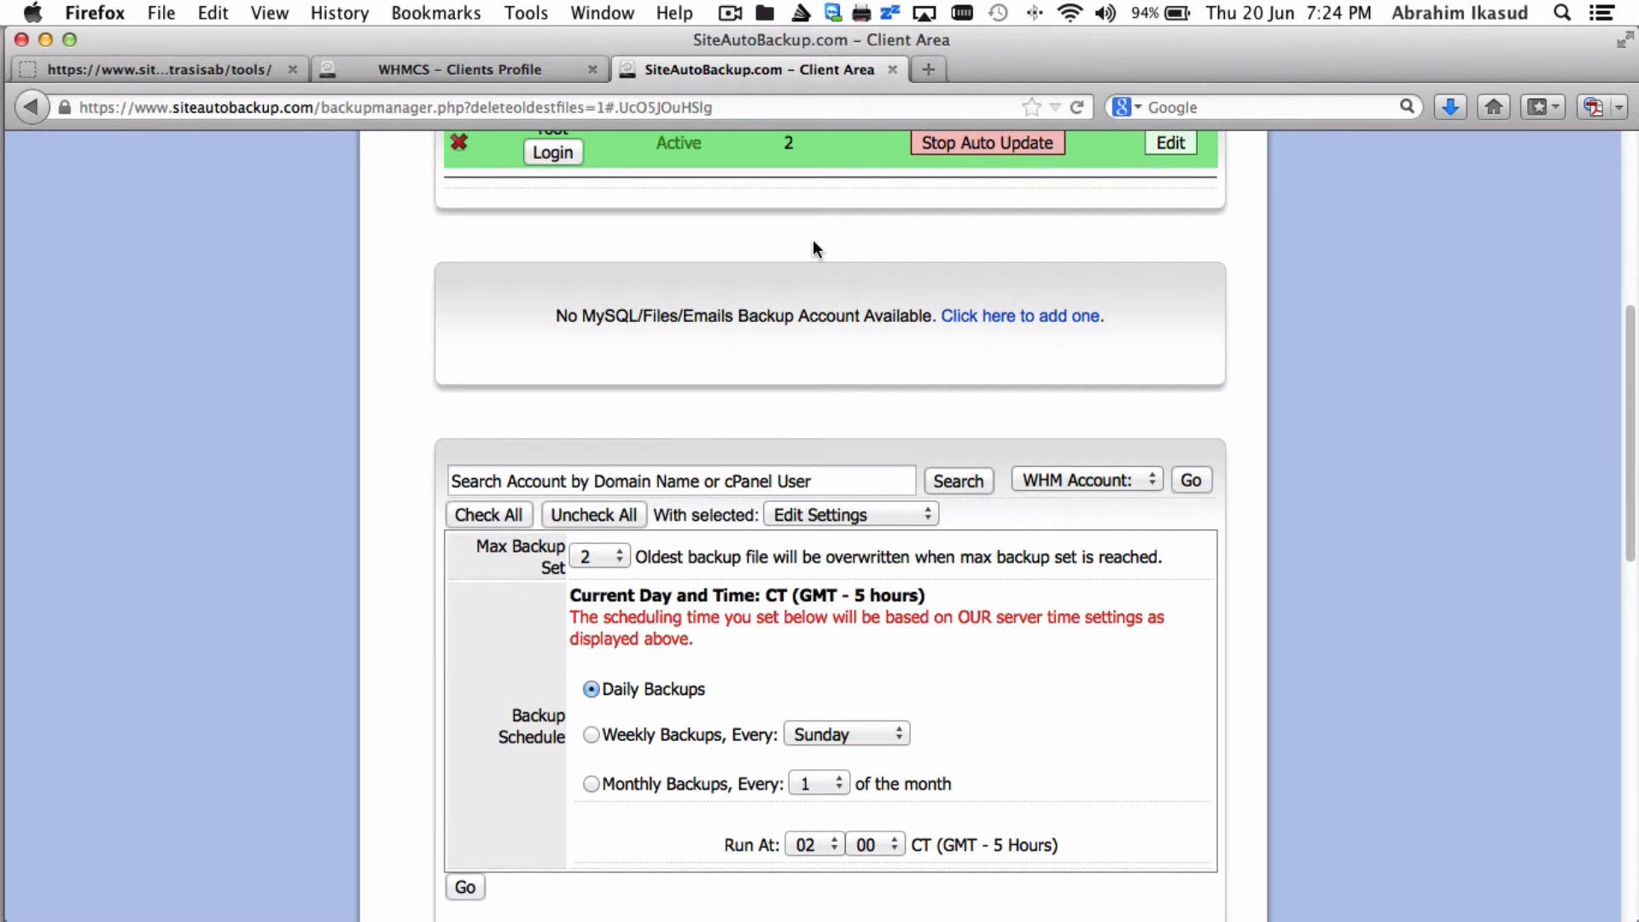
mouse_move(1299, 330)
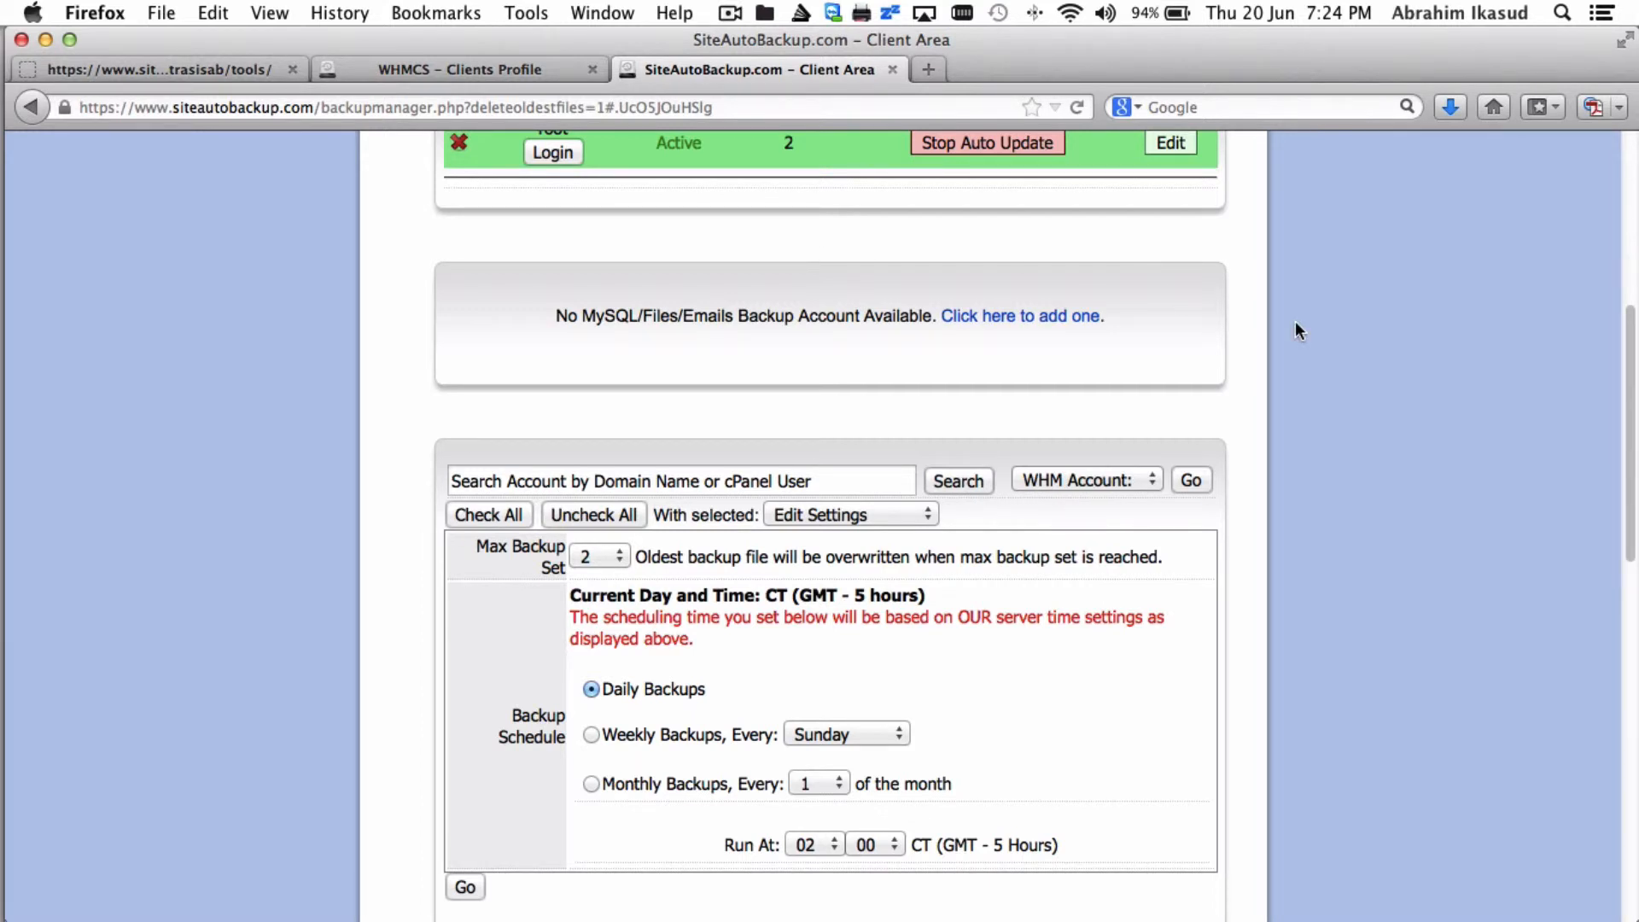
scroll("up", 3)
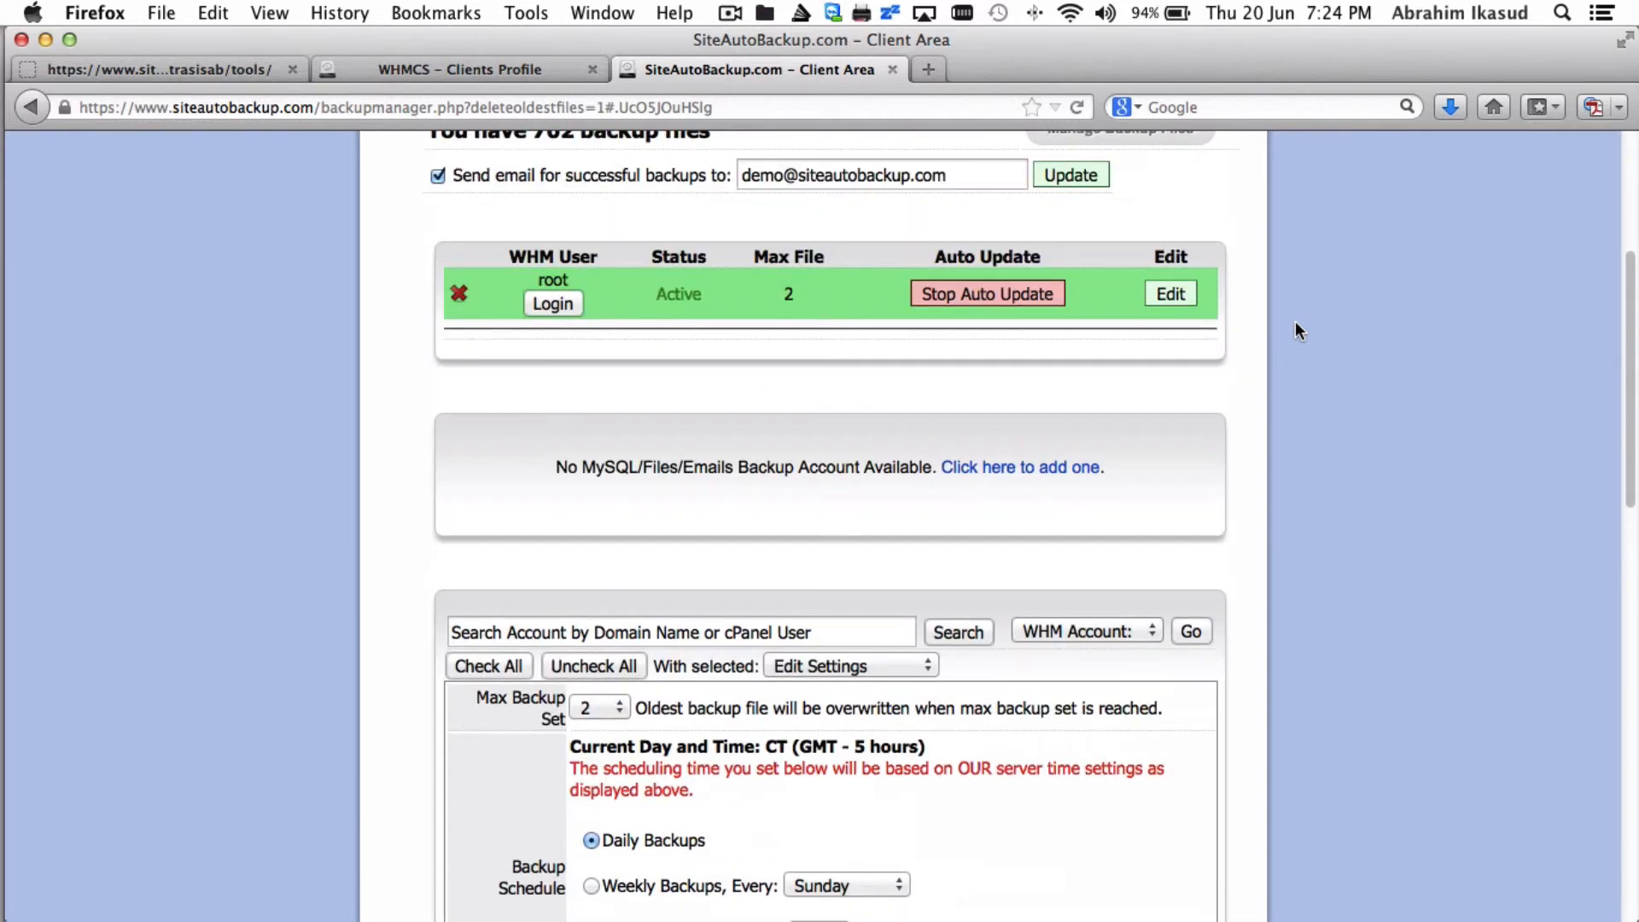
scroll("up", 3)
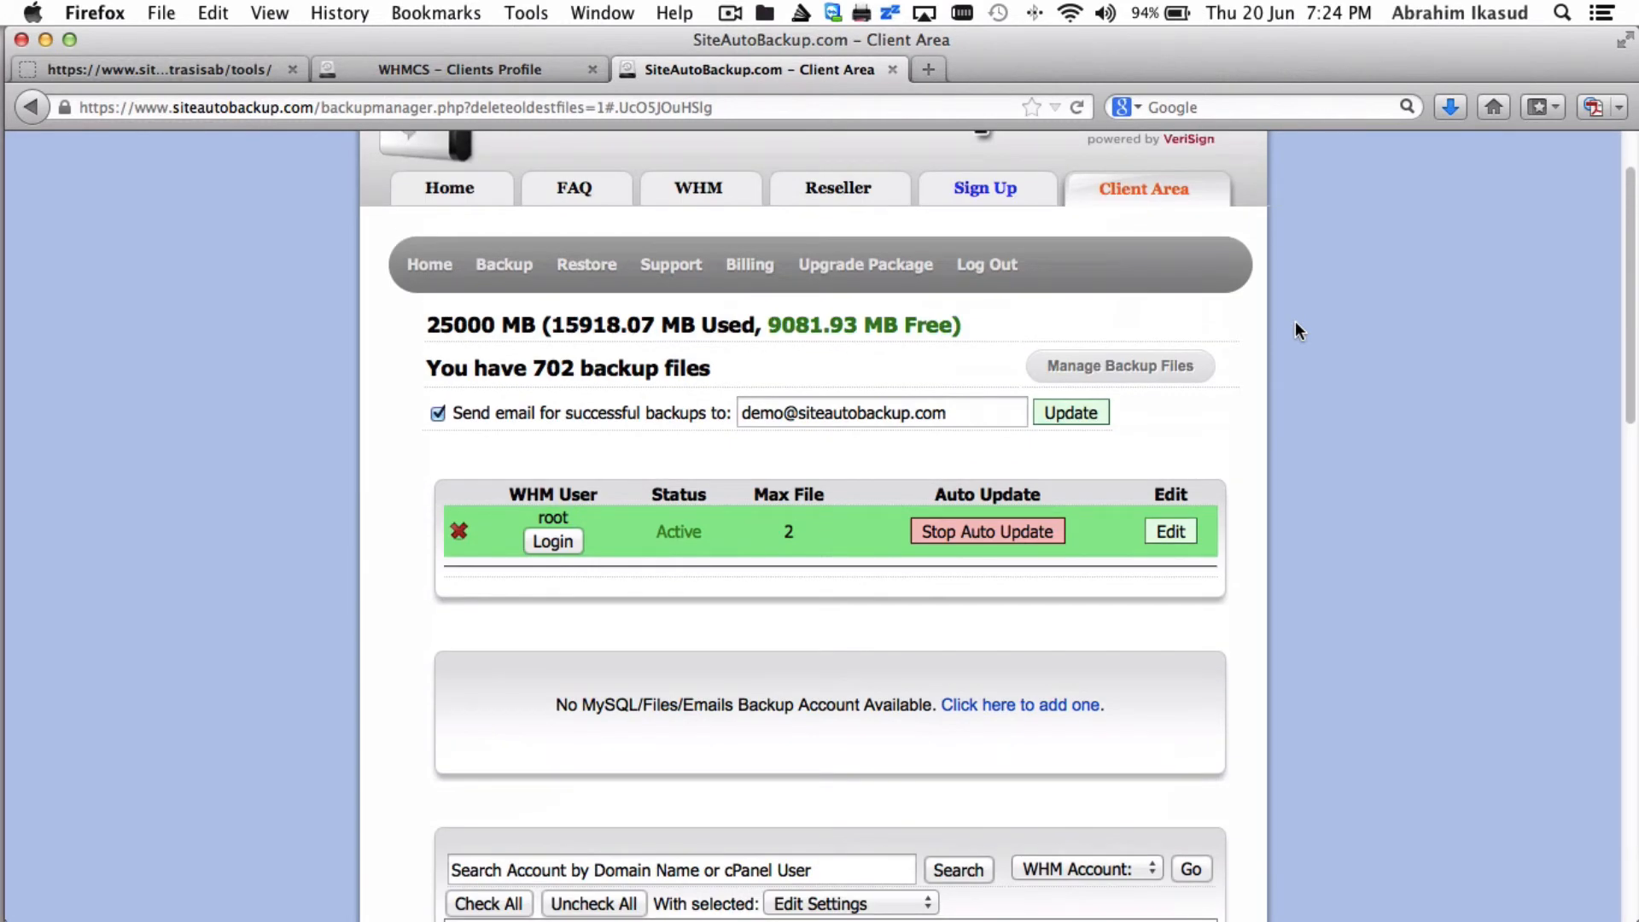